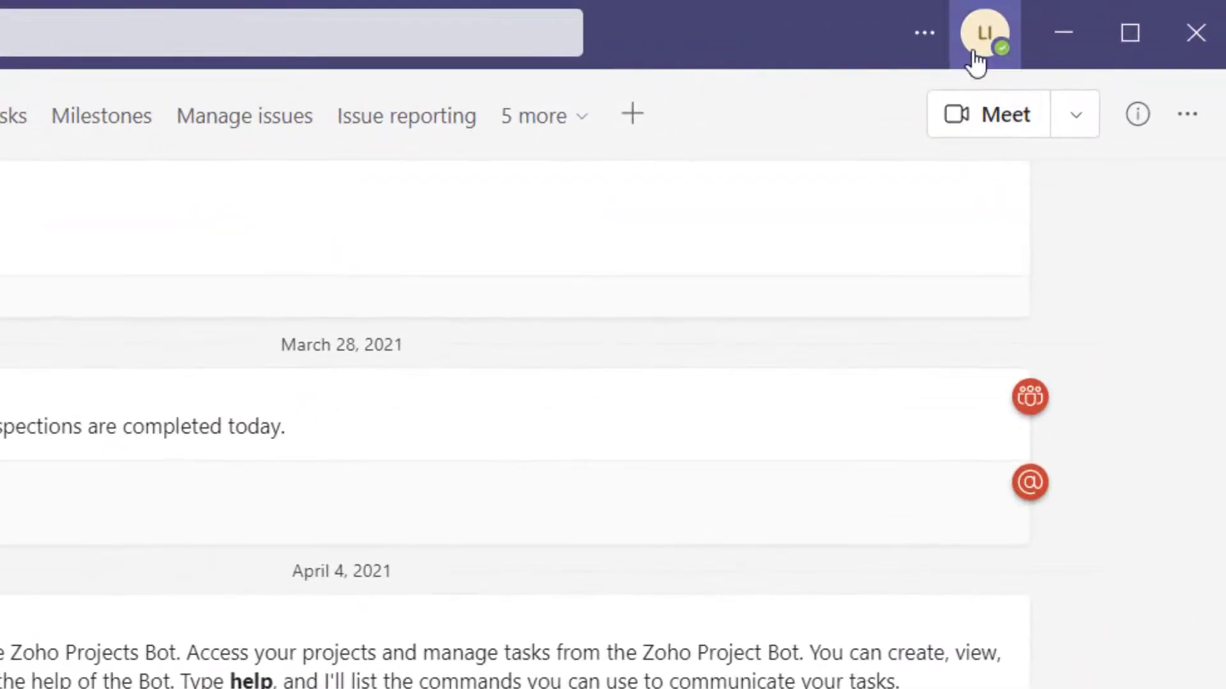
{"action": "mouse_move", "coordinate": [989, 55]}
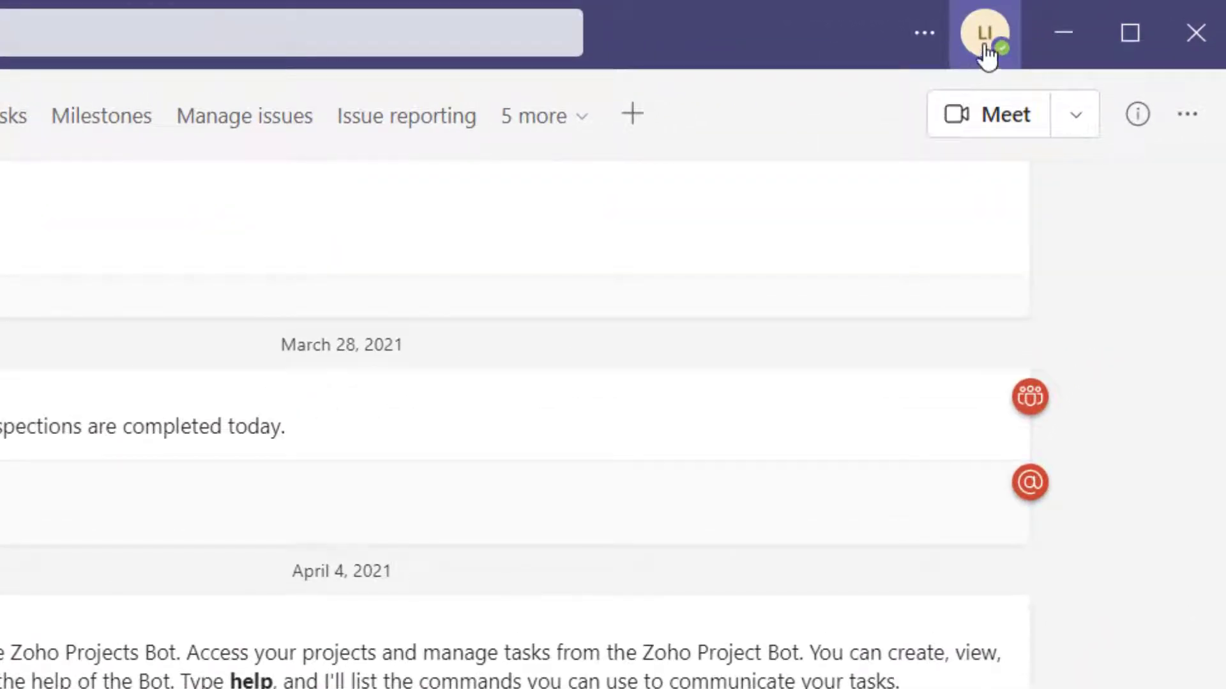
{"action": "mouse_move", "coordinate": [983, 52]}
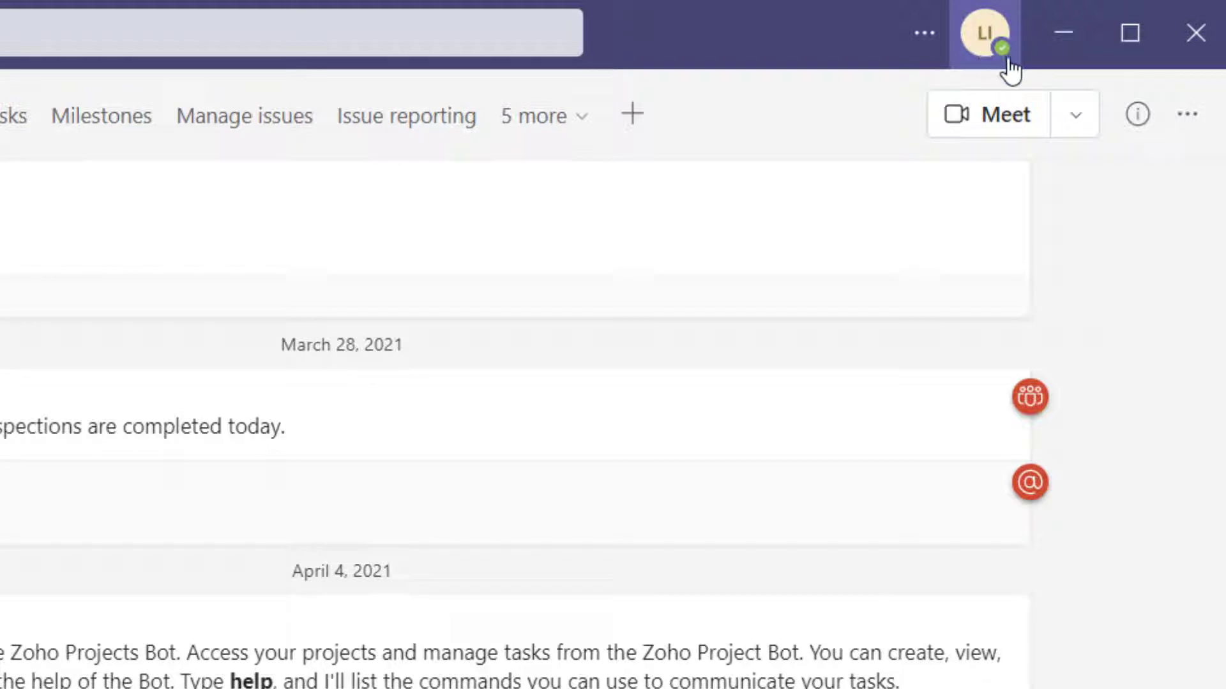
{"action": "mouse_move", "coordinate": [1010, 67]}
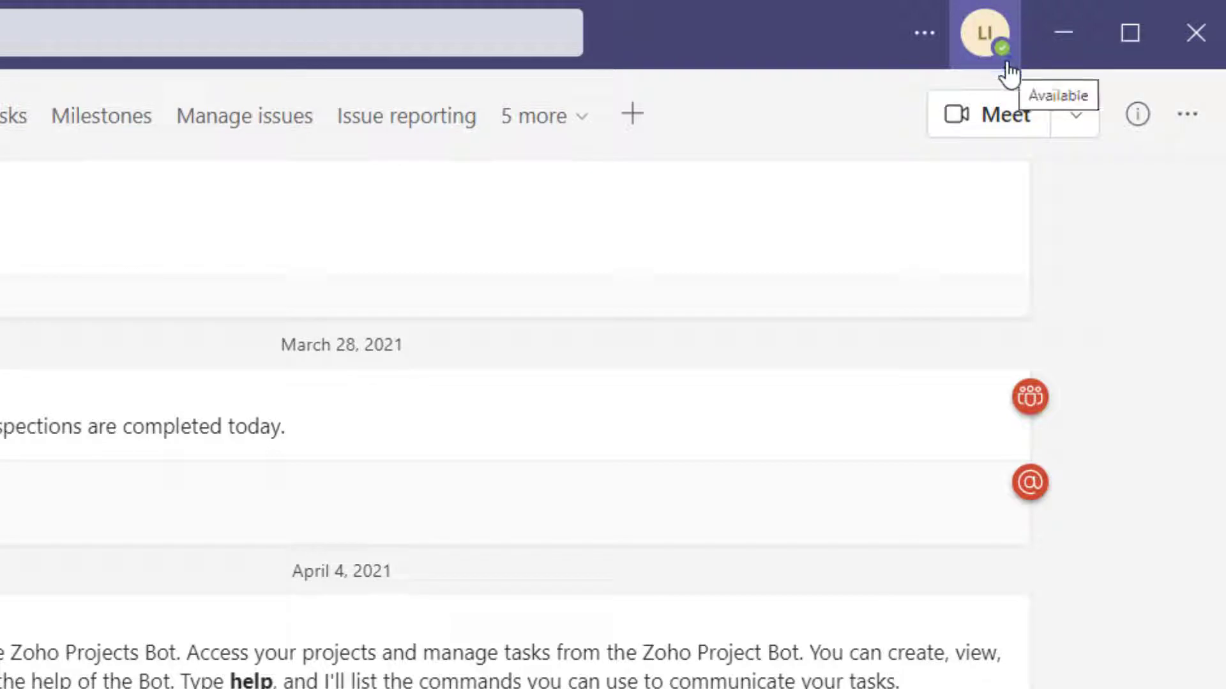
{"action": "mouse_move", "coordinate": [978, 76]}
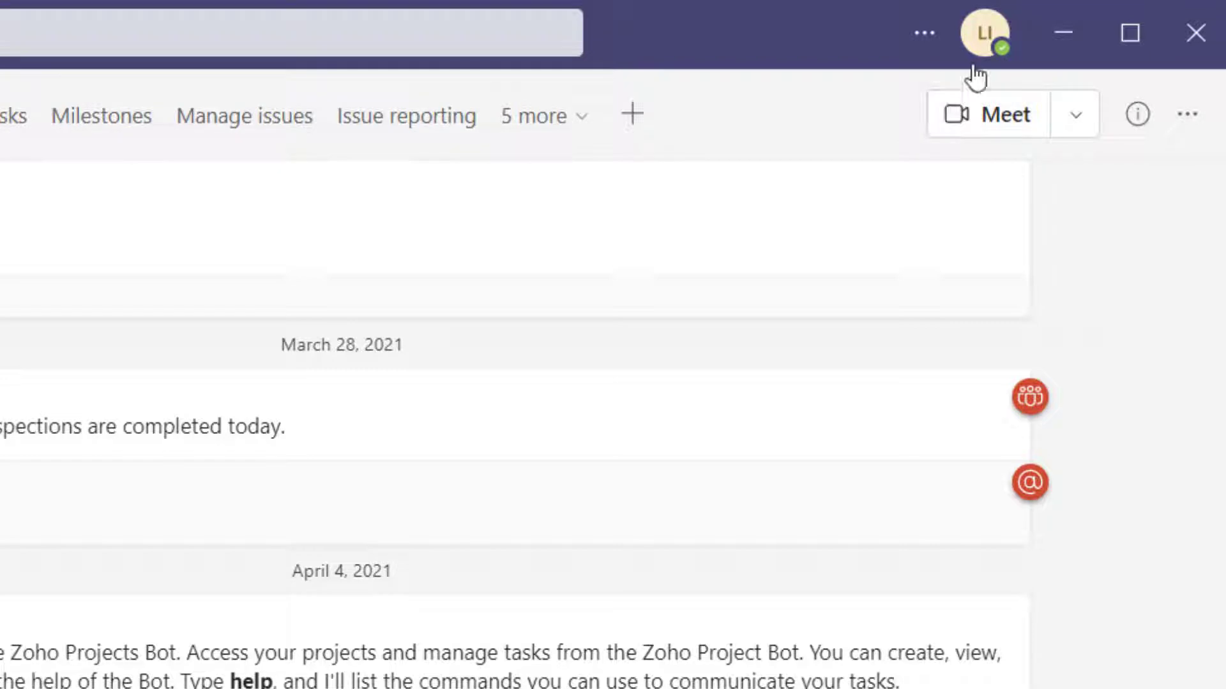
{"action": "mouse_move", "coordinate": [905, 131]}
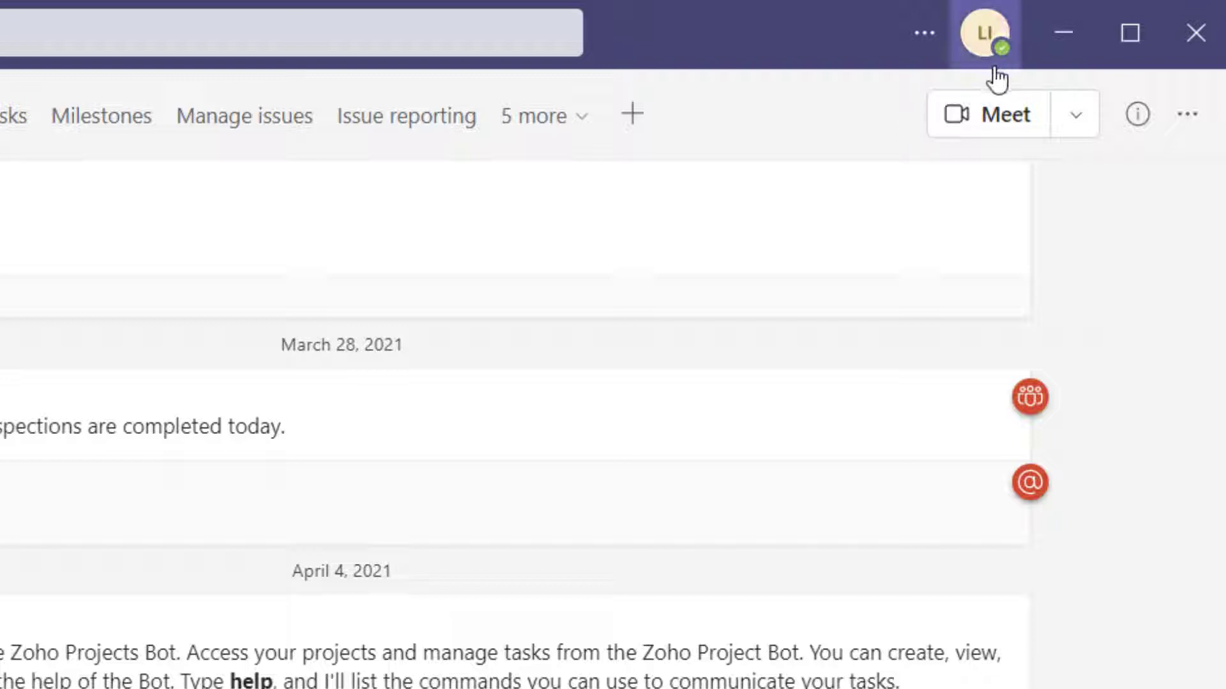
{"action": "mouse_move", "coordinate": [935, 97]}
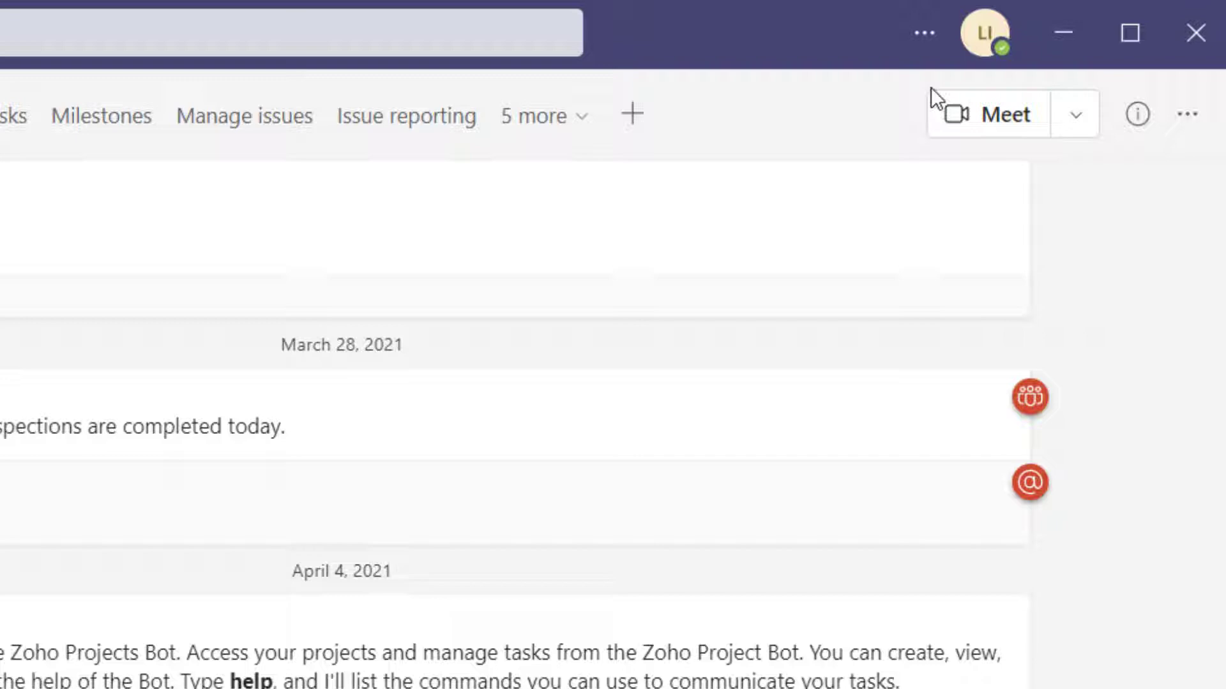
{"action": "mouse_move", "coordinate": [950, 90]}
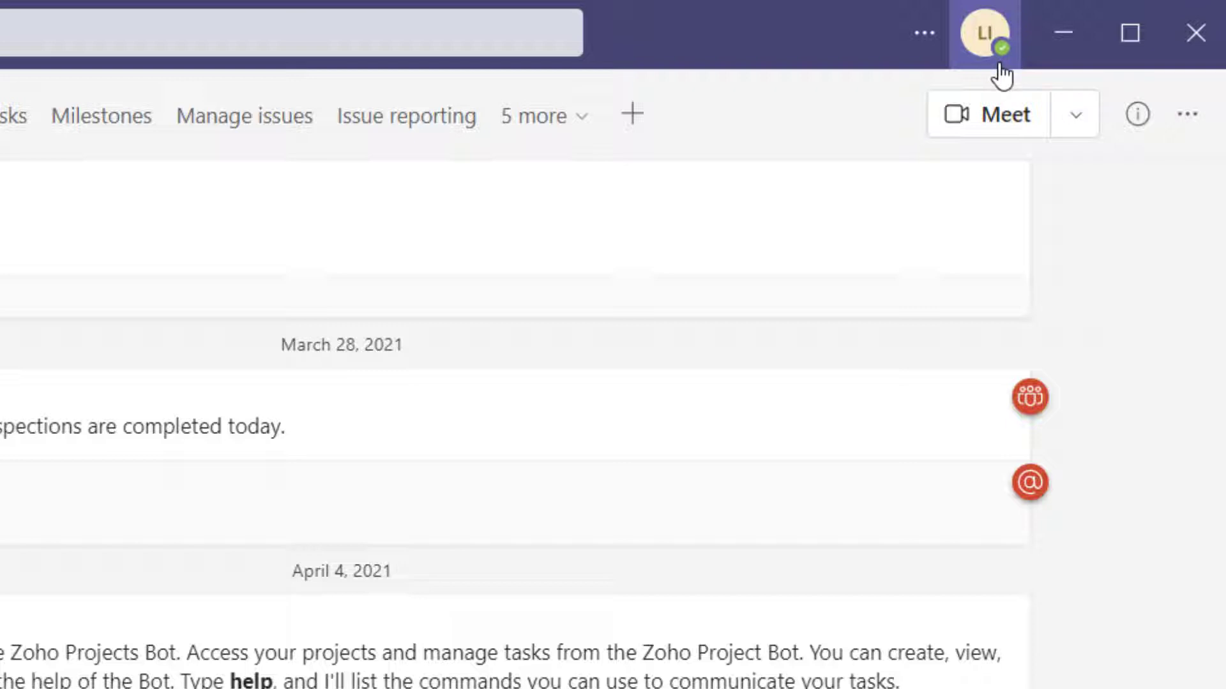
{"action": "mouse_move", "coordinate": [923, 64]}
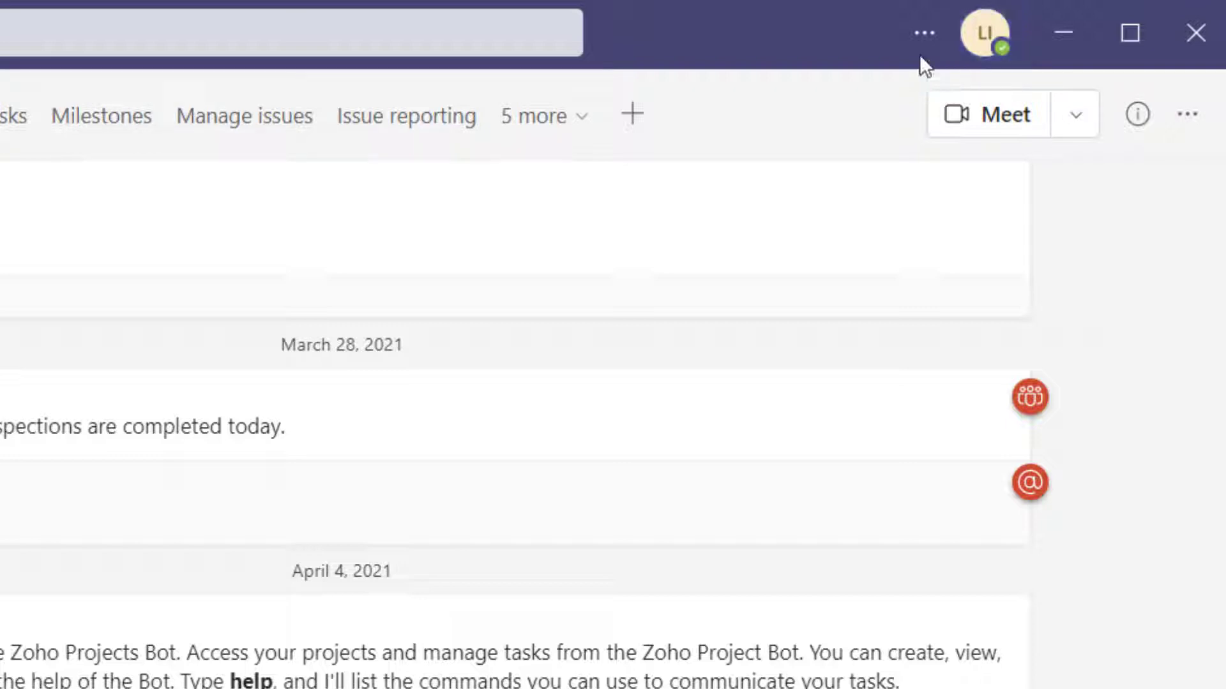
{"action": "mouse_move", "coordinate": [923, 32]}
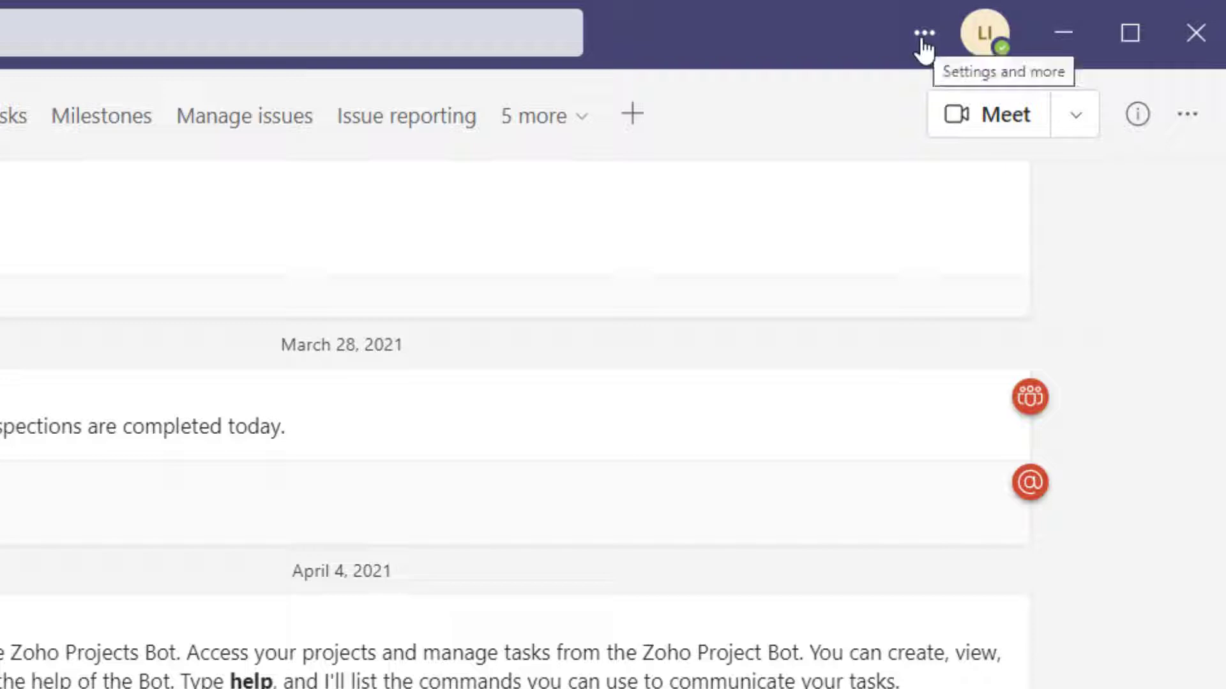
Open the Settings and more menu to reveal About's version, legal and privacy entries
{"action": "left_click", "coordinate": [923, 33]}
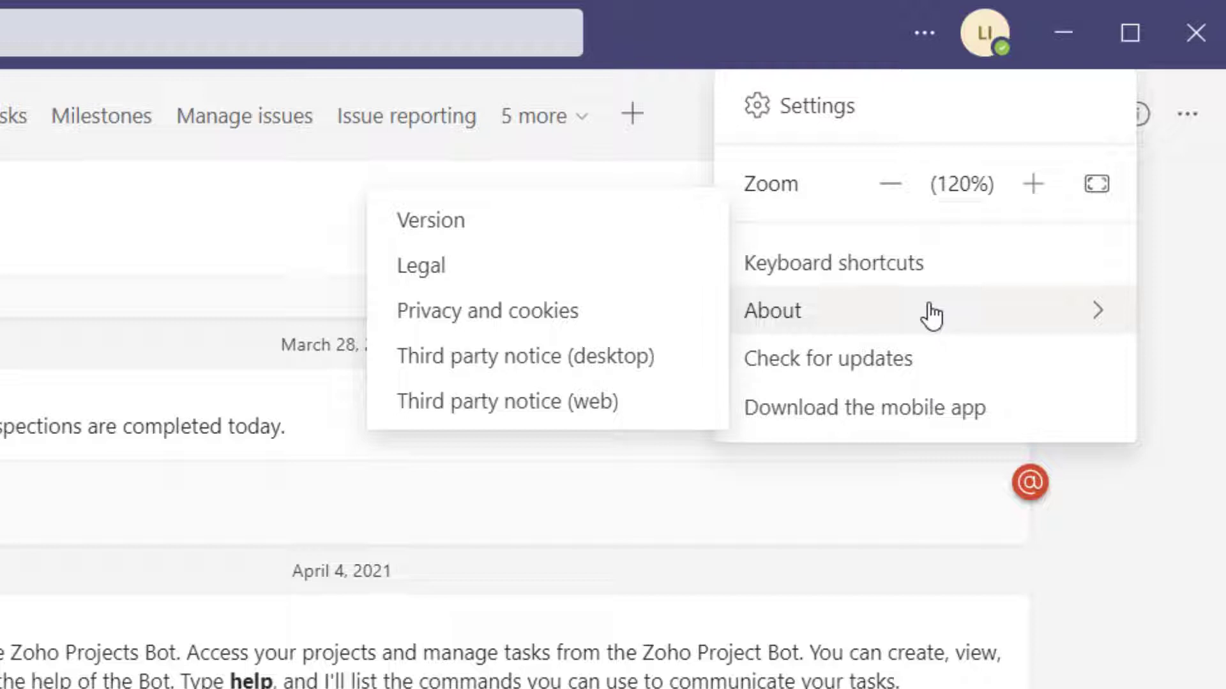
{"action": "mouse_move", "coordinate": [794, 316]}
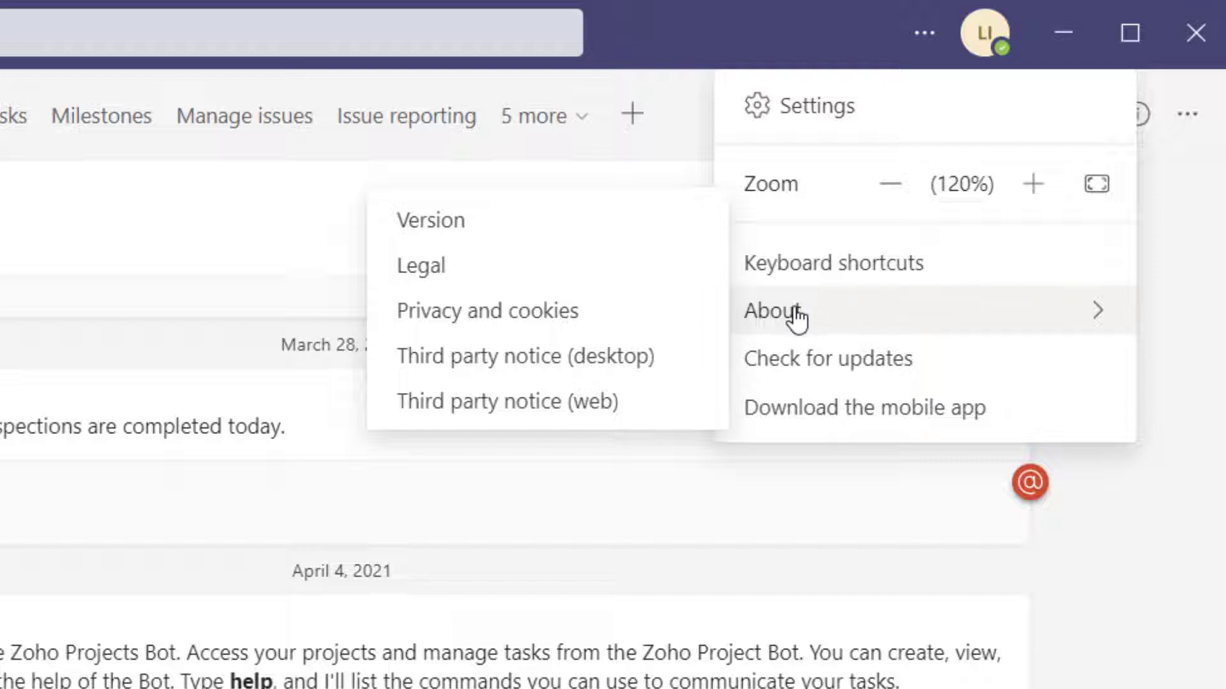
{"action": "mouse_move", "coordinate": [718, 420]}
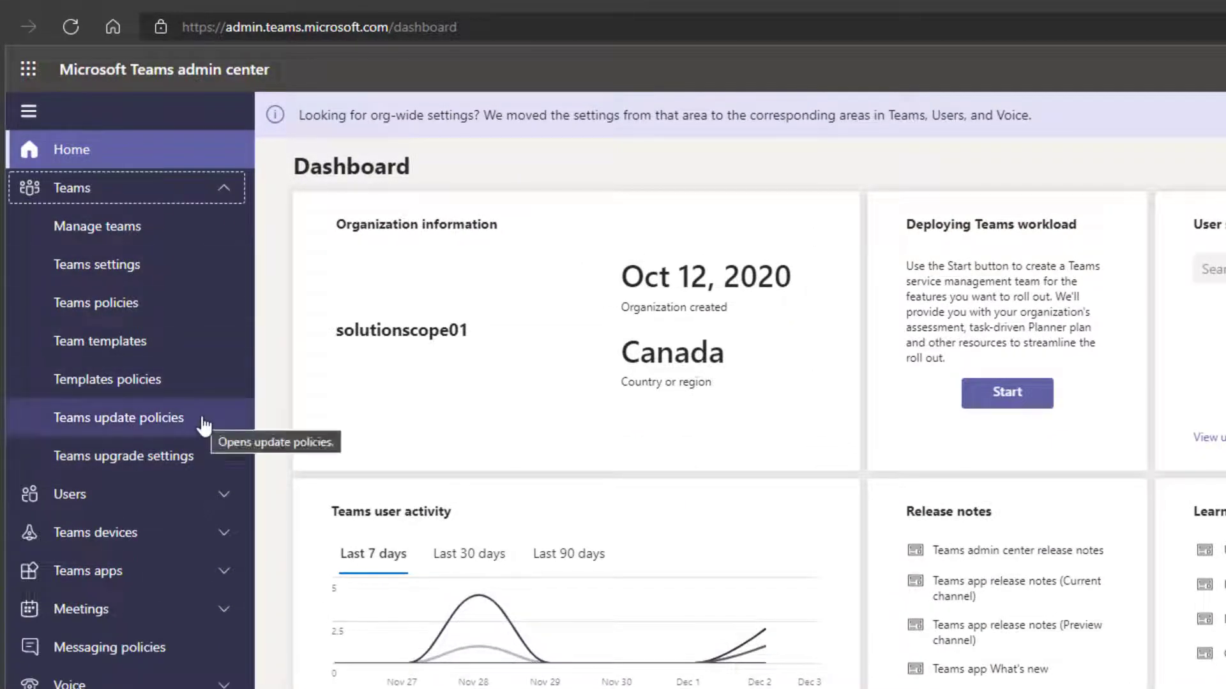
Go to Teams > Teams update policies, where only the Global default policy is listed
{"action": "left_click", "coordinate": [118, 418]}
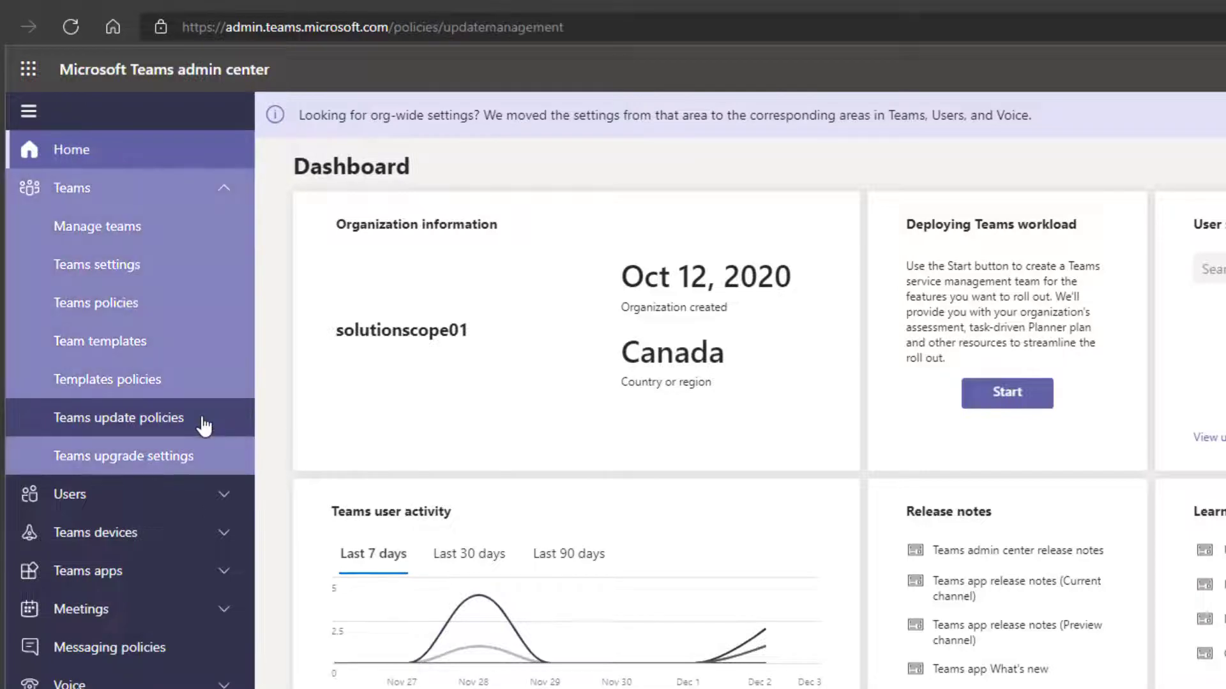
{"action": "left_click", "coordinate": [119, 417]}
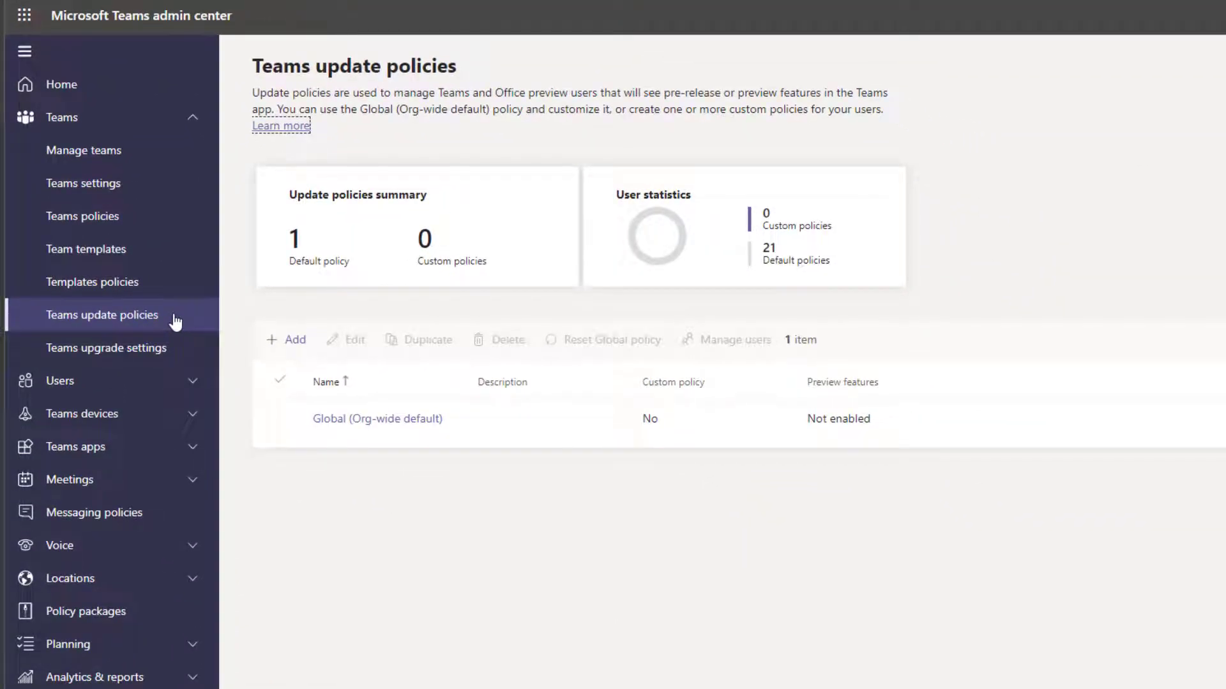
{"action": "mouse_move", "coordinate": [436, 498]}
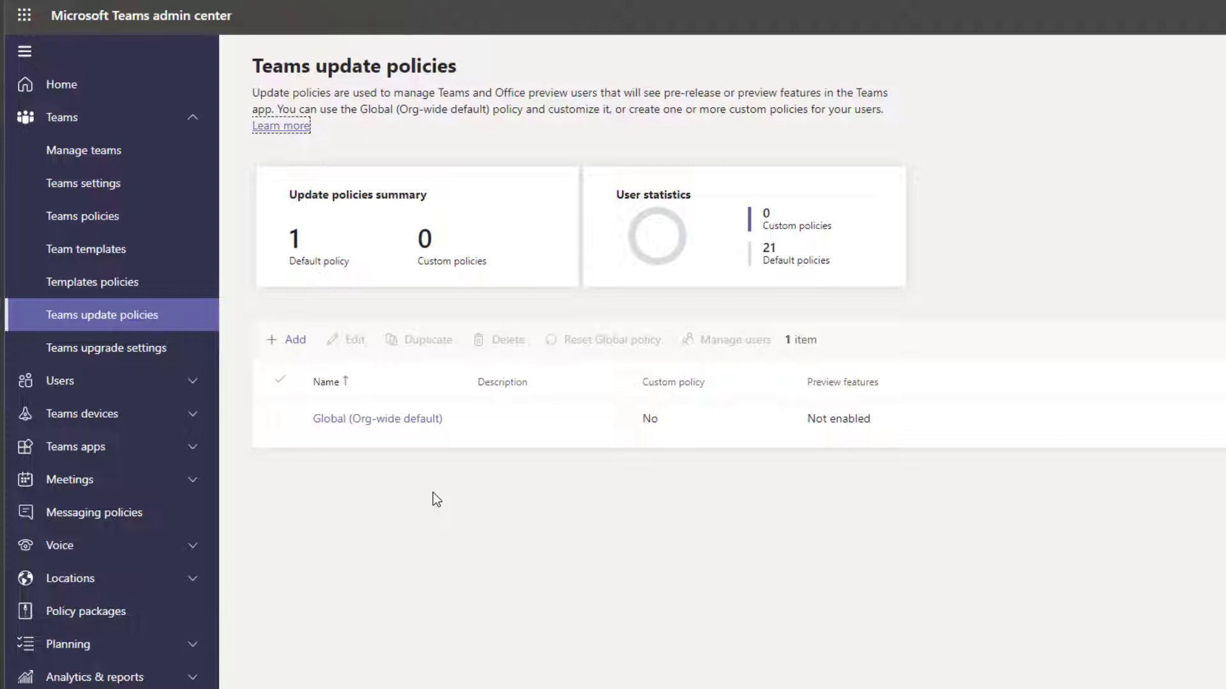
{"action": "mouse_move", "coordinate": [375, 446]}
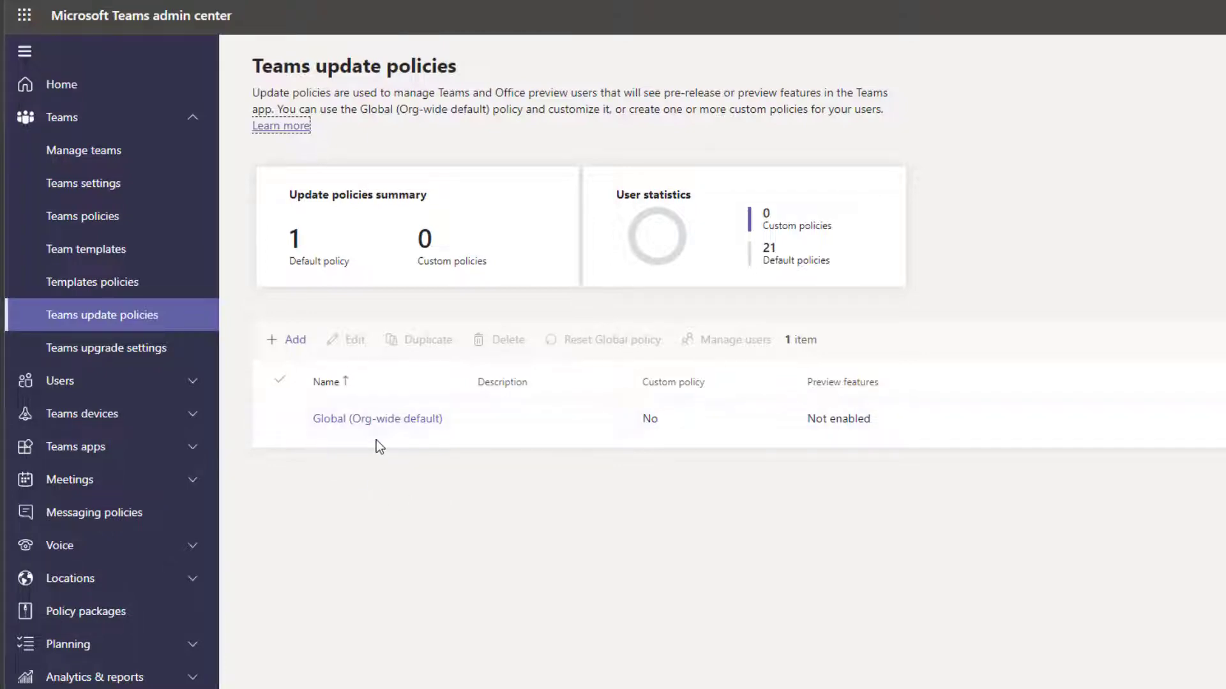
{"action": "mouse_move", "coordinate": [477, 501]}
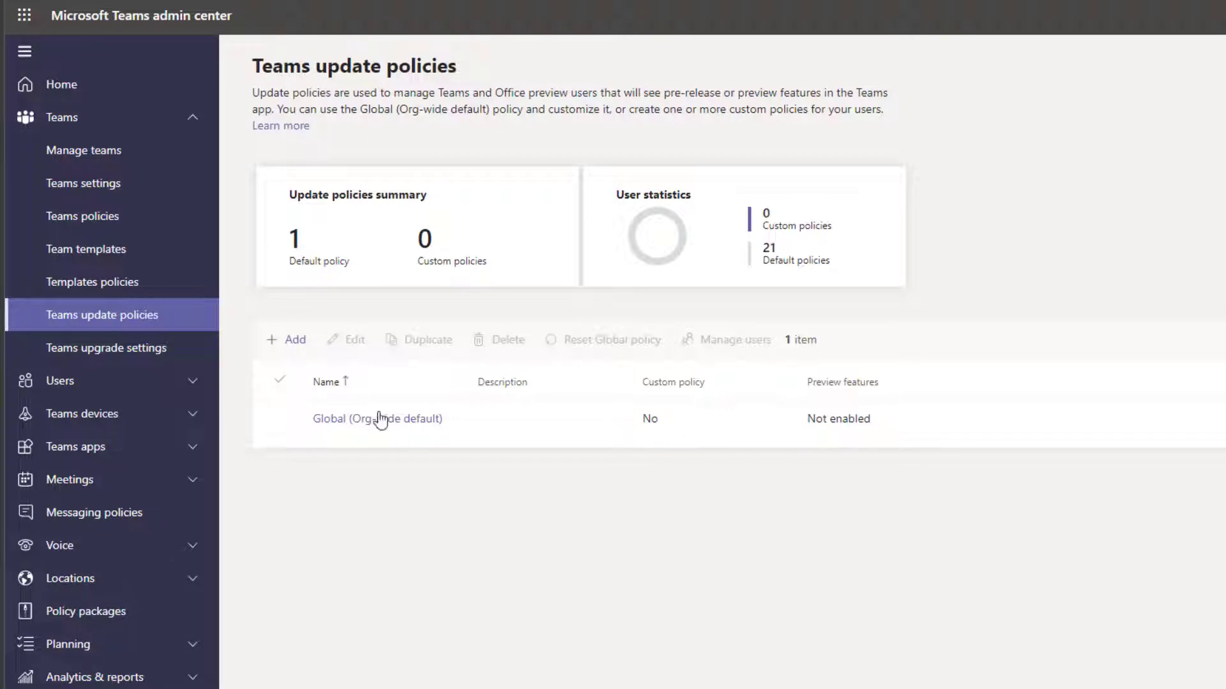
Add a 'Public Preview' update policy with Show preview features set to Enabled
{"action": "left_click", "coordinate": [286, 339]}
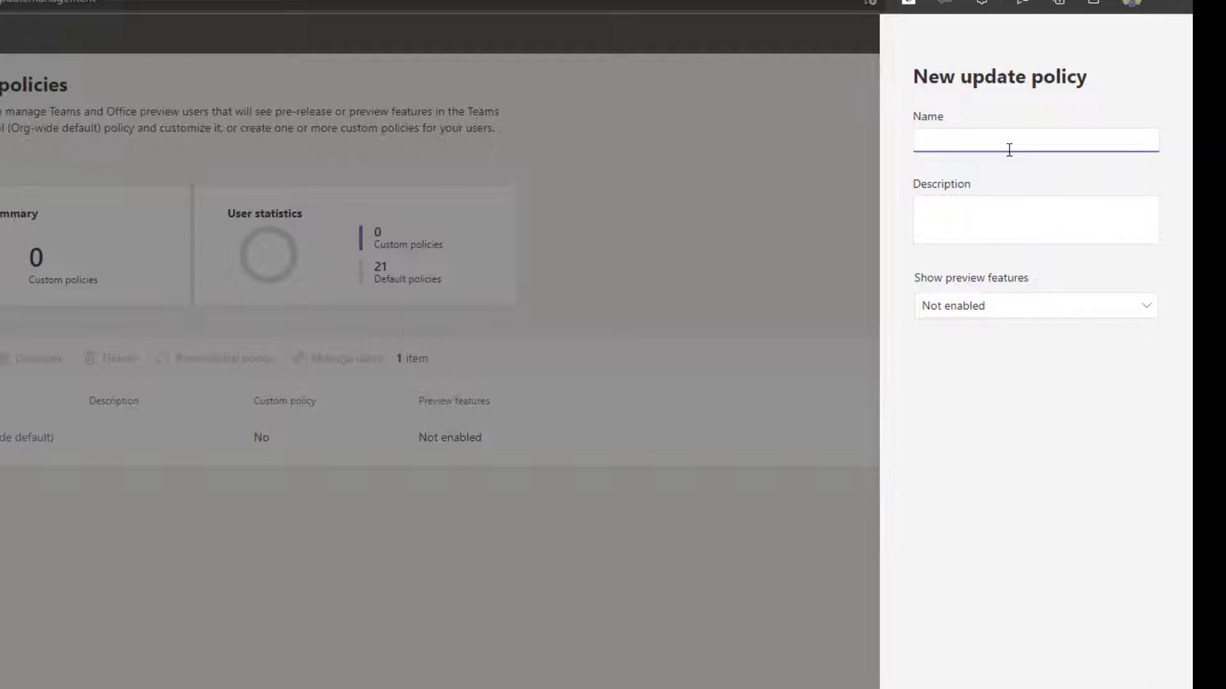
{"action": "type", "text": "Public Preview"}
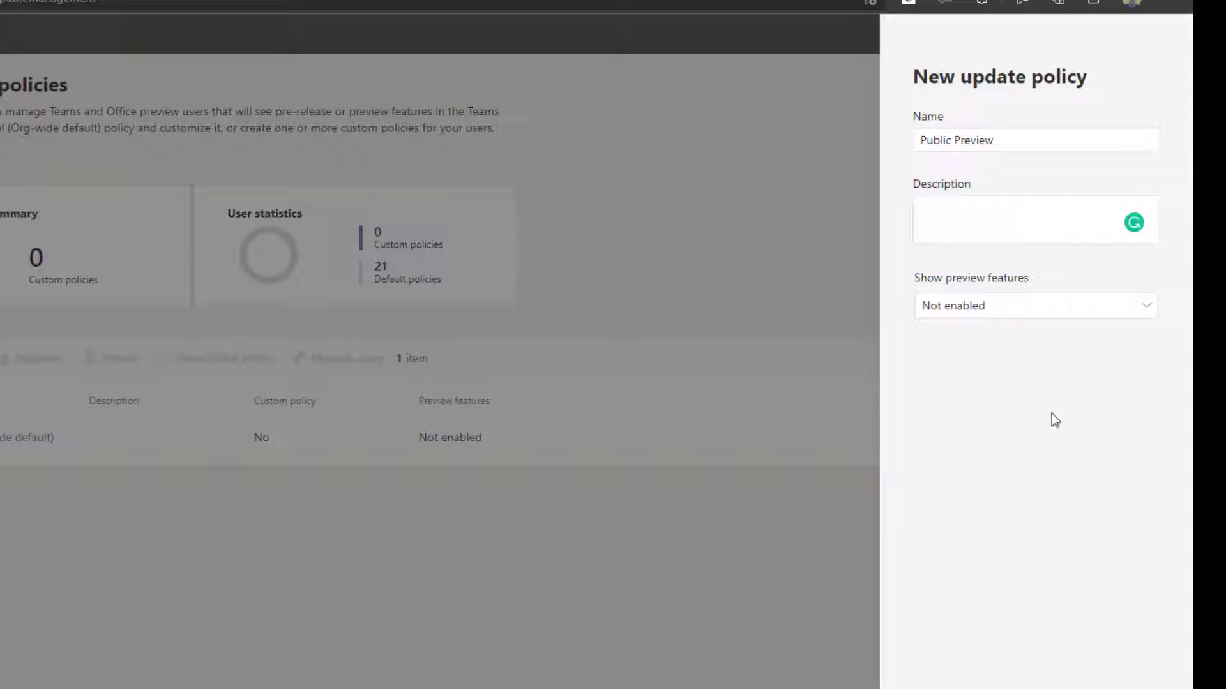
{"action": "mouse_move", "coordinate": [978, 391]}
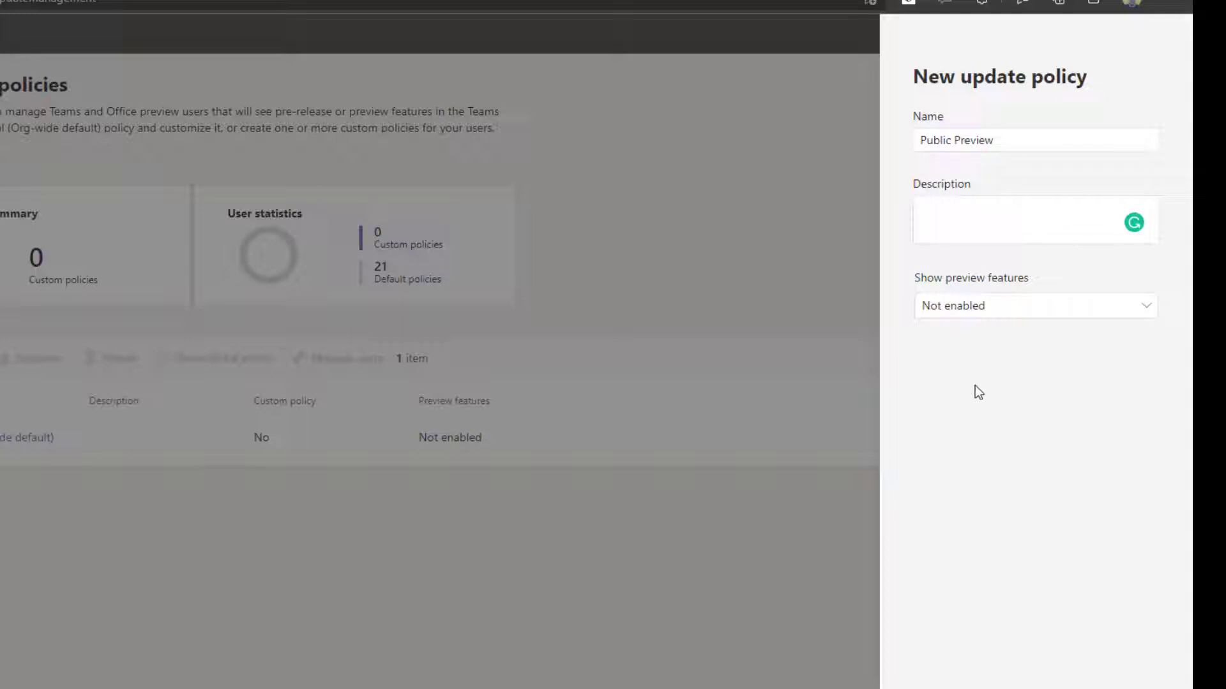
{"action": "mouse_move", "coordinate": [955, 306]}
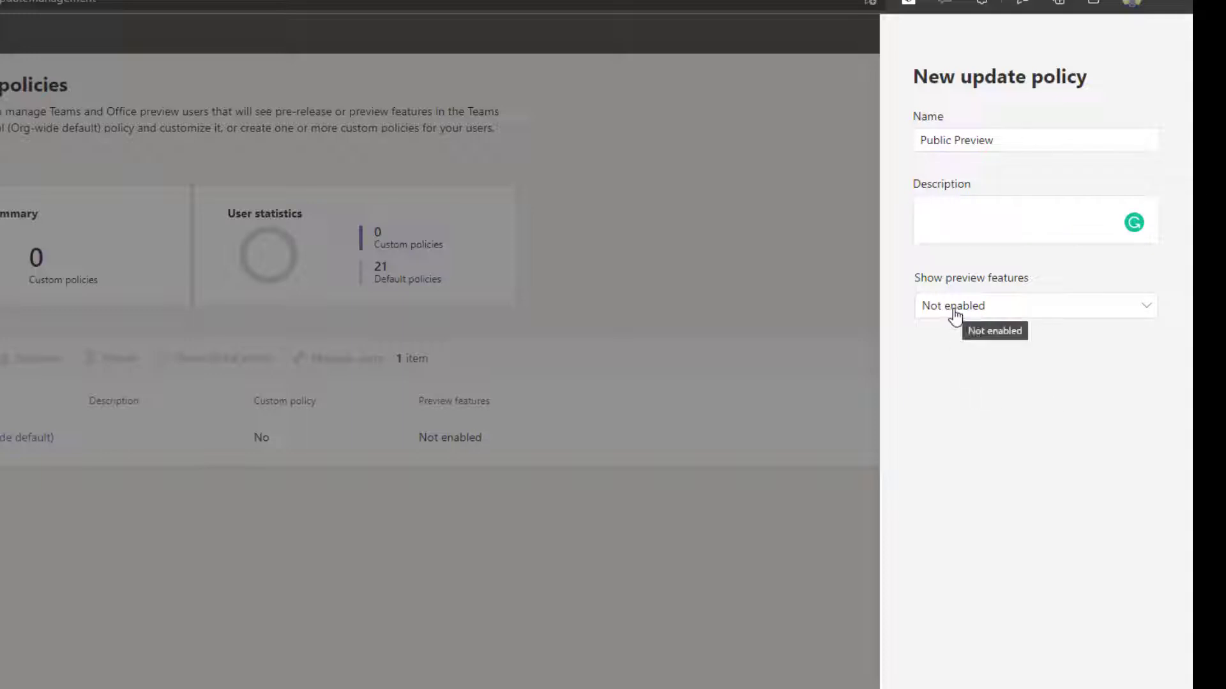
{"action": "left_click", "coordinate": [1033, 305]}
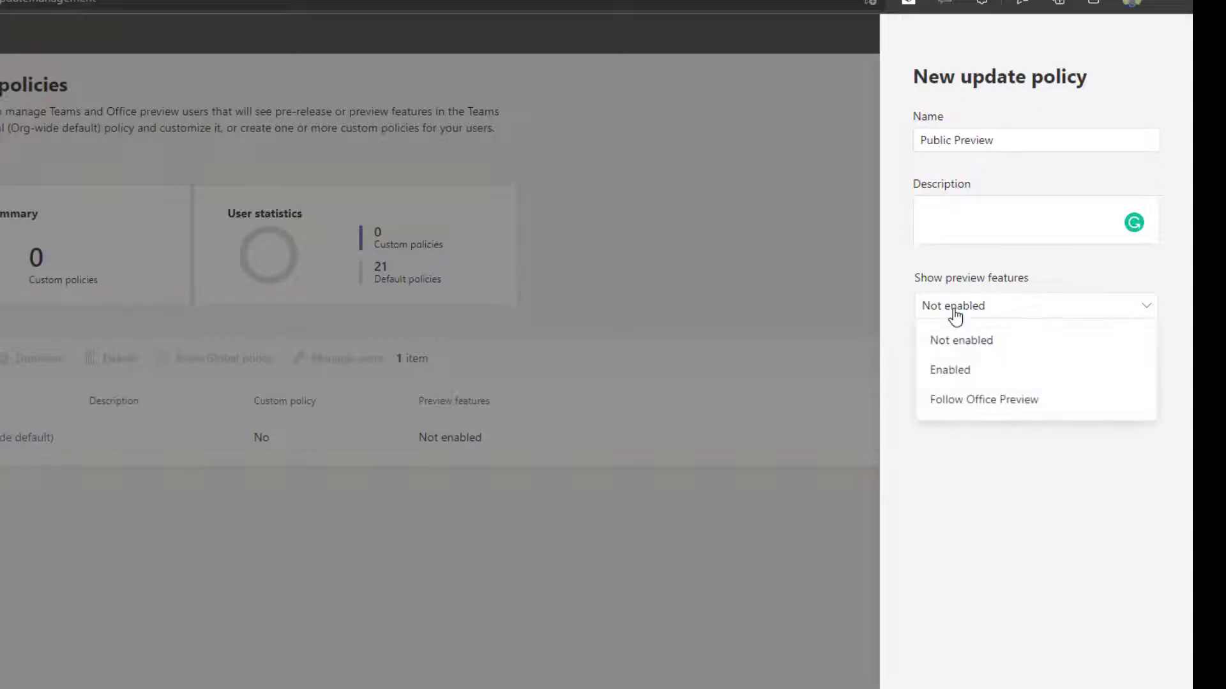
{"action": "left_click", "coordinate": [948, 370]}
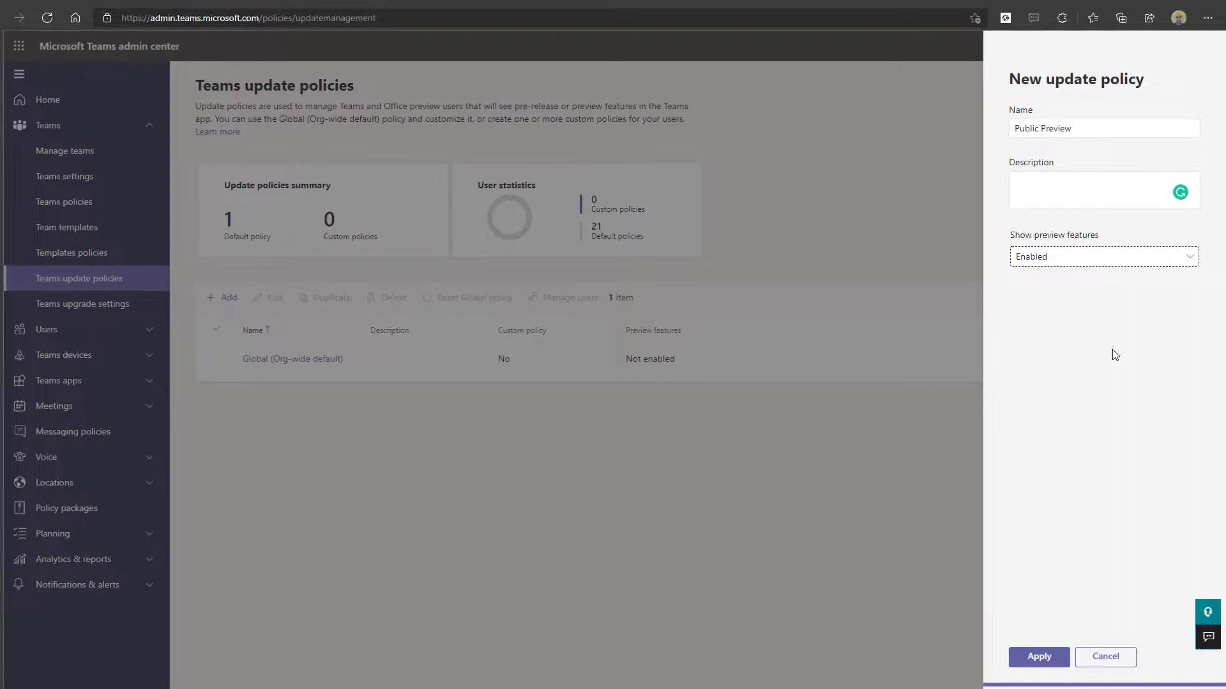
{"action": "left_click", "coordinate": [1038, 657]}
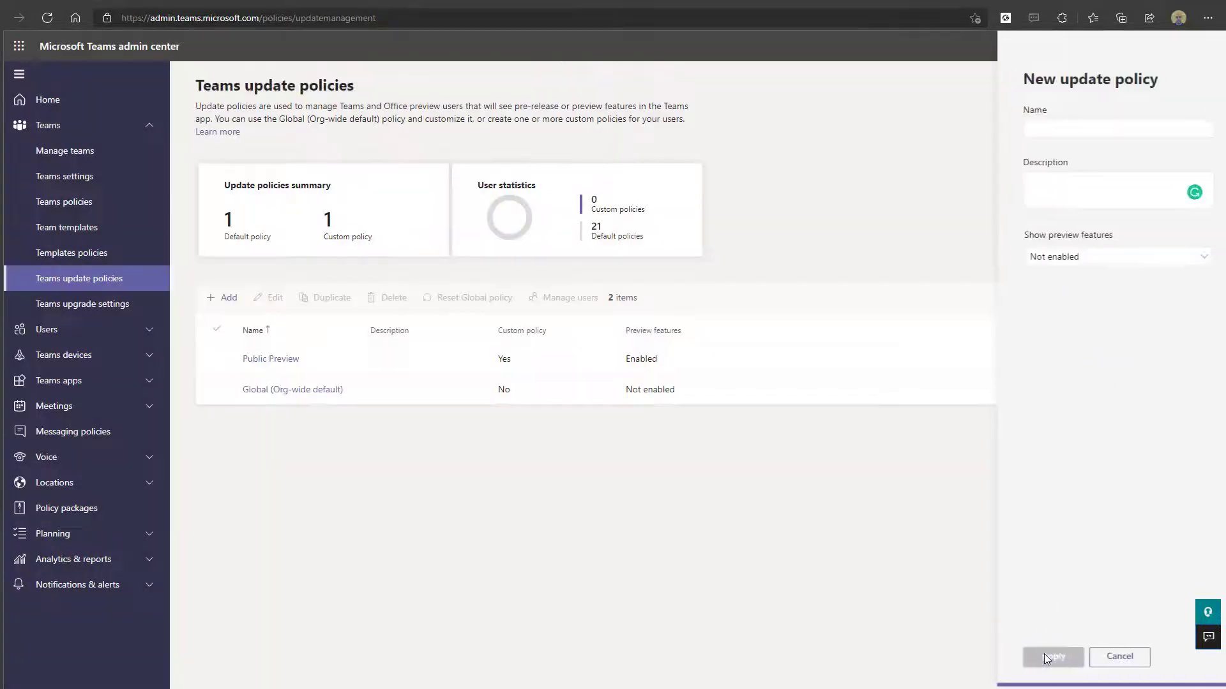
{"action": "left_click", "coordinate": [1051, 657]}
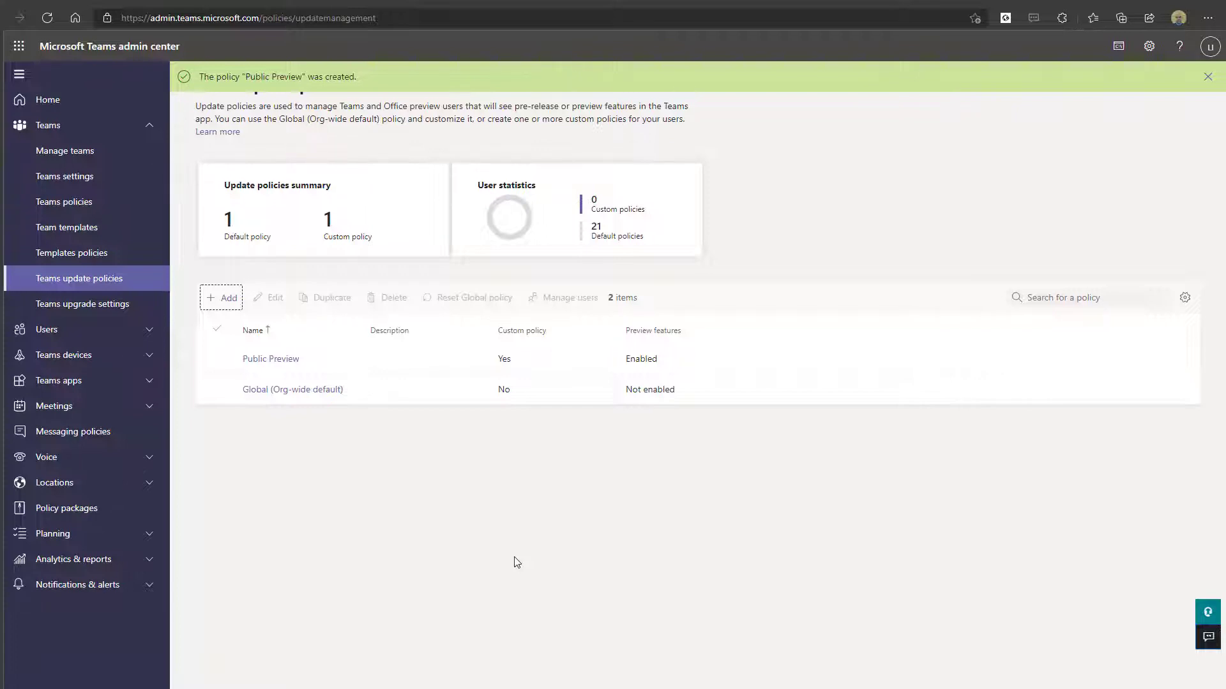
Dismiss the creation banner and select the Public Preview policy in the list
{"action": "left_click", "coordinate": [1207, 76]}
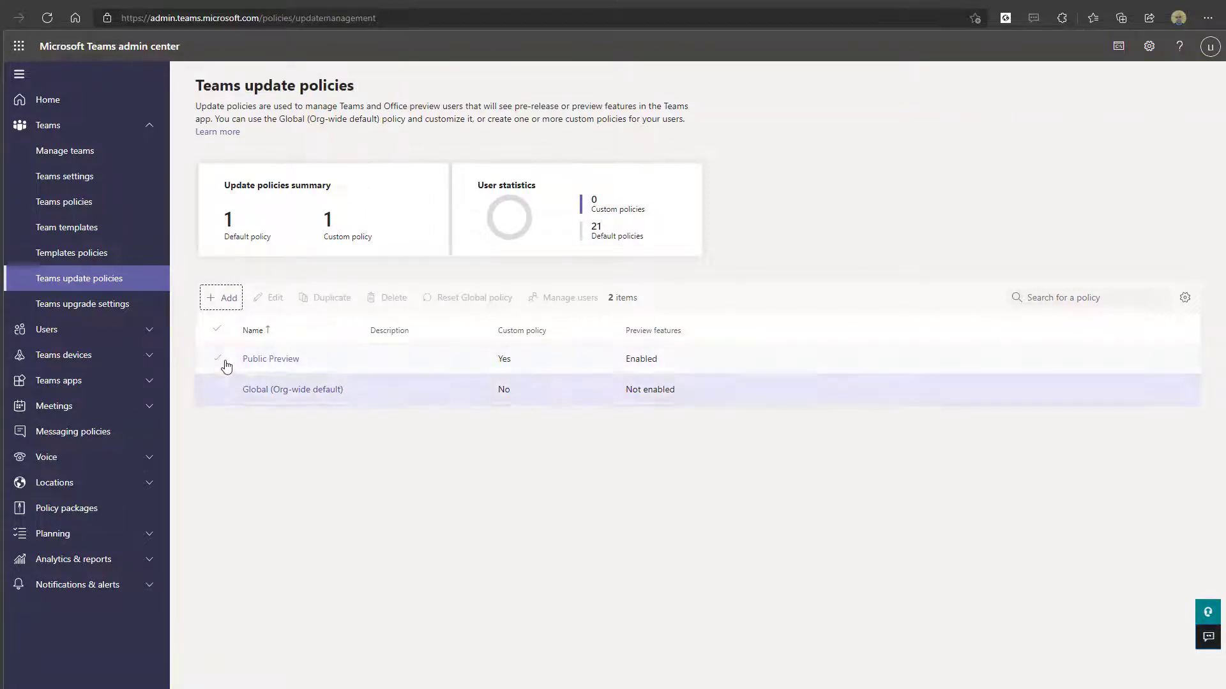
{"action": "left_click", "coordinate": [219, 358]}
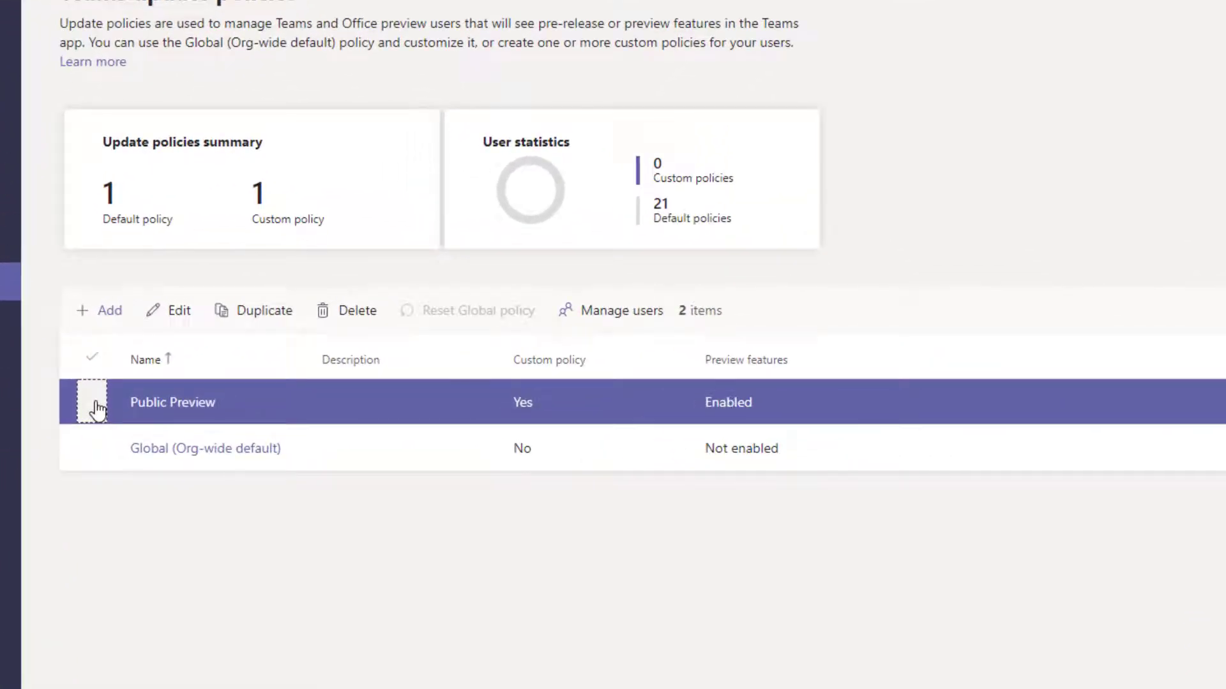
{"action": "left_click", "coordinate": [91, 401]}
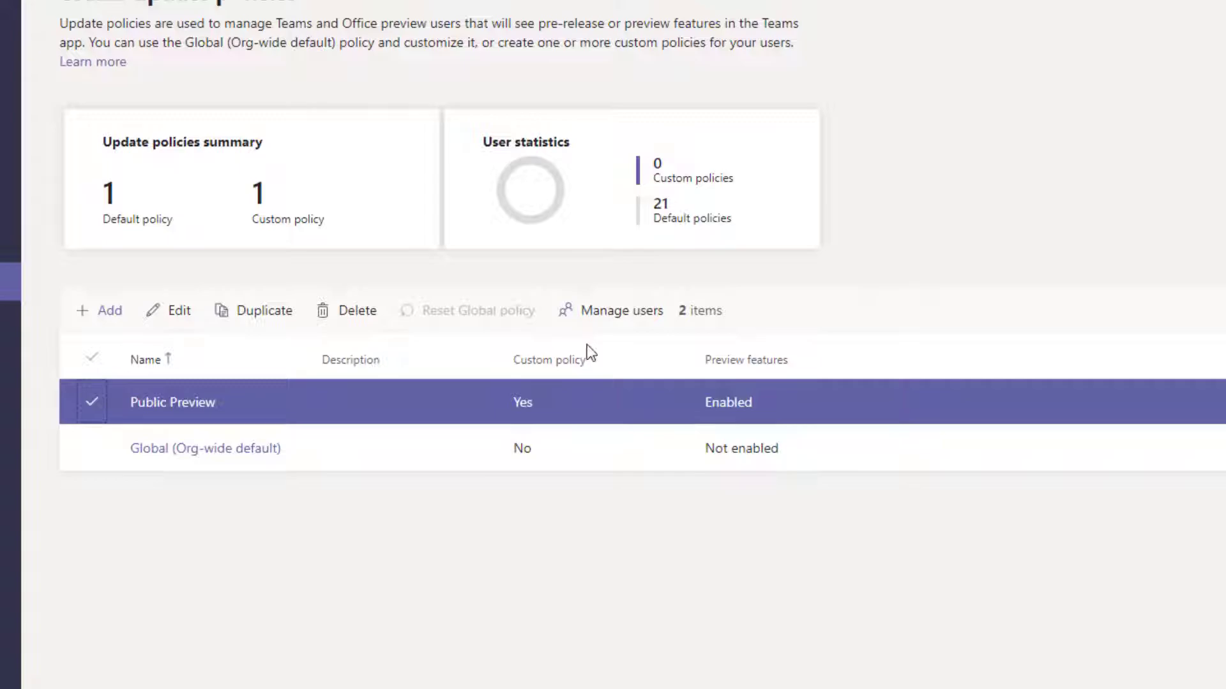
Assign the Public Preview policy to both Luigi Iacobellis search results via Manage users
{"action": "left_click", "coordinate": [621, 310]}
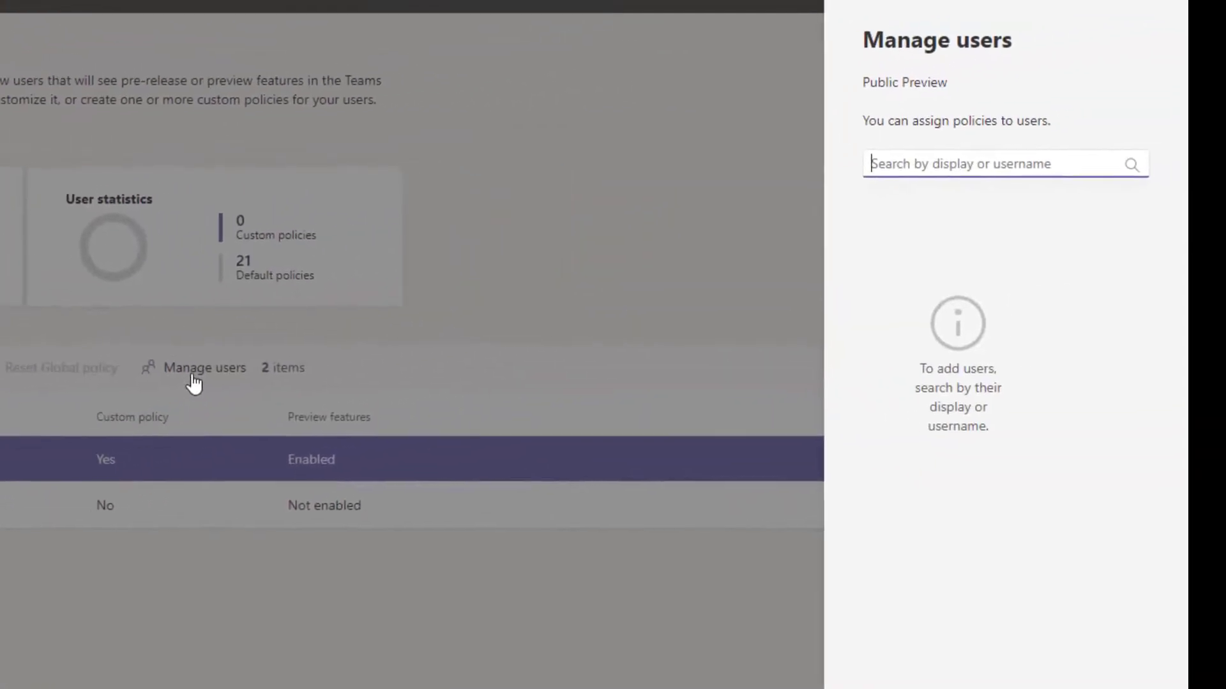
{"action": "type", "text": "Luigi"}
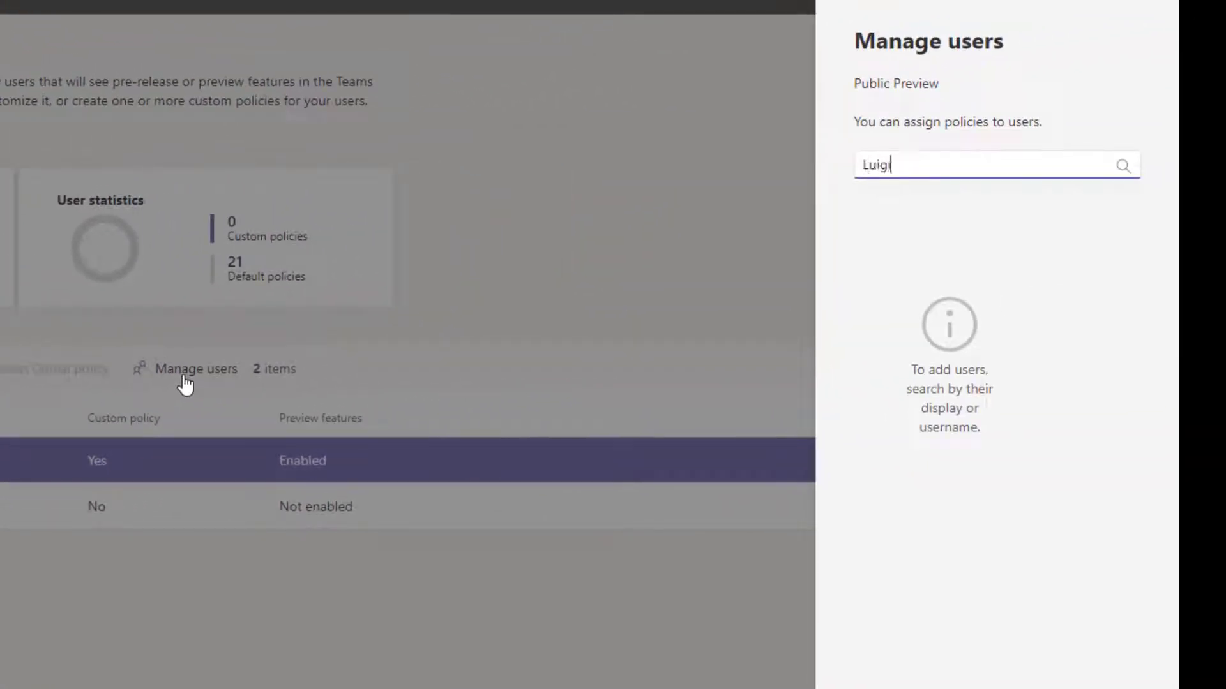
{"action": "type", "text": "Iacobellis"}
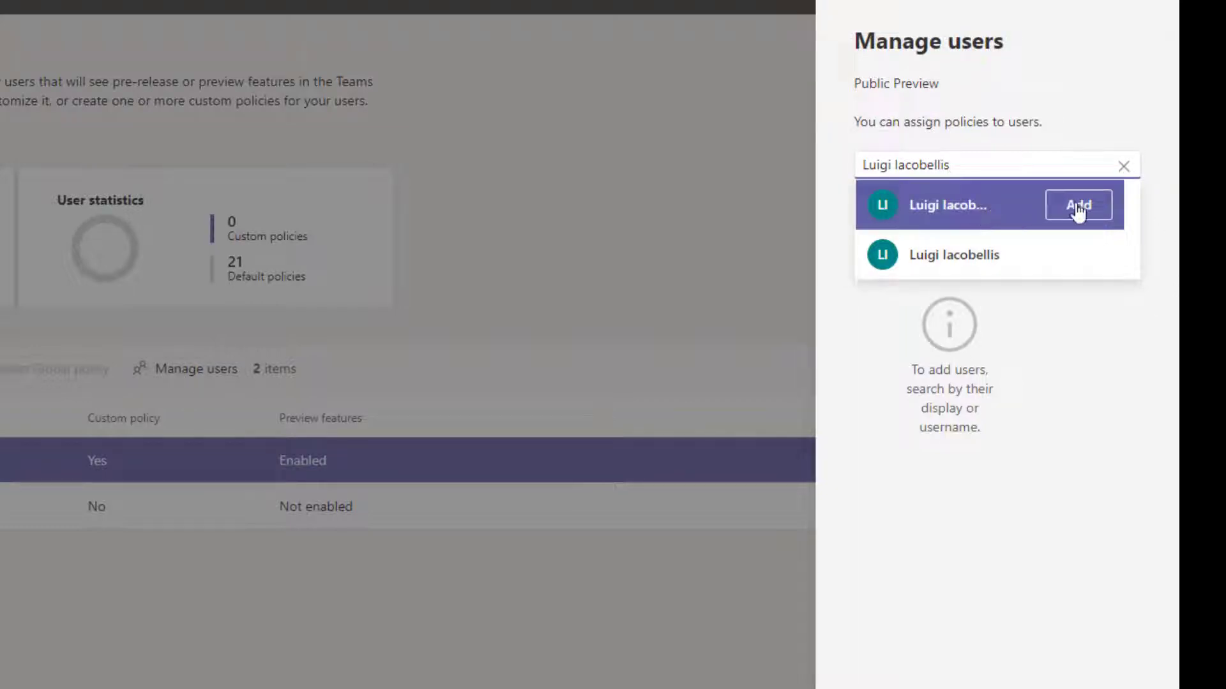
{"action": "left_click", "coordinate": [1079, 204]}
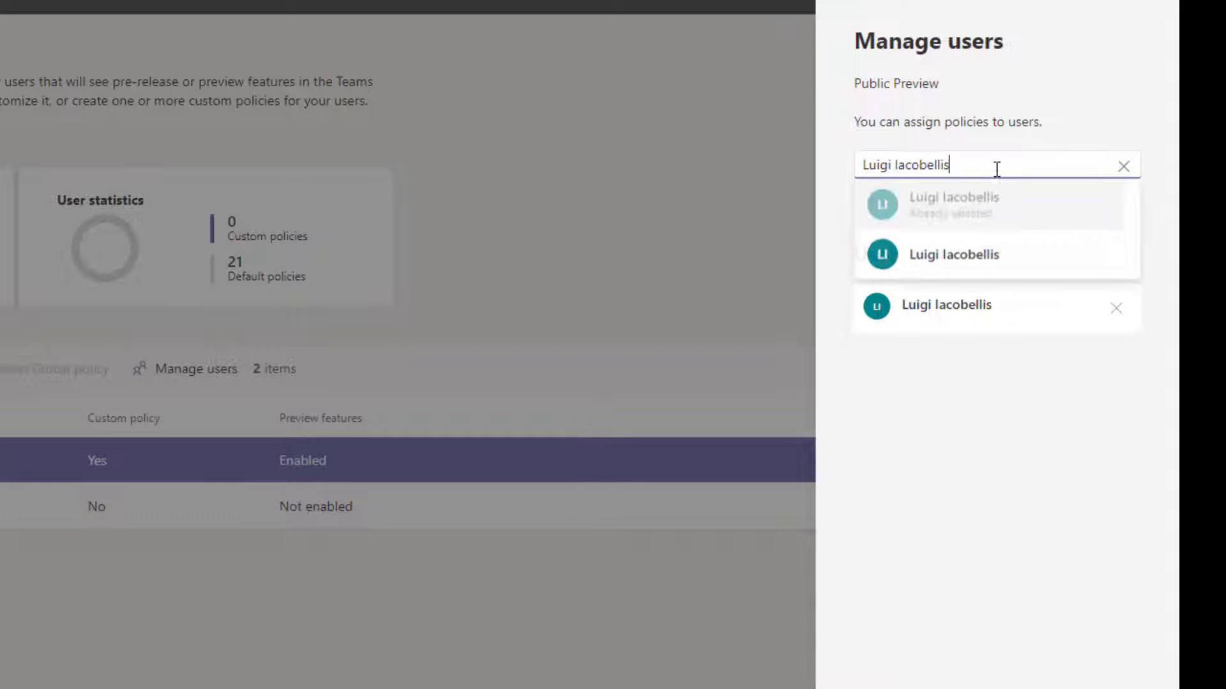
{"action": "left_click", "coordinate": [951, 254]}
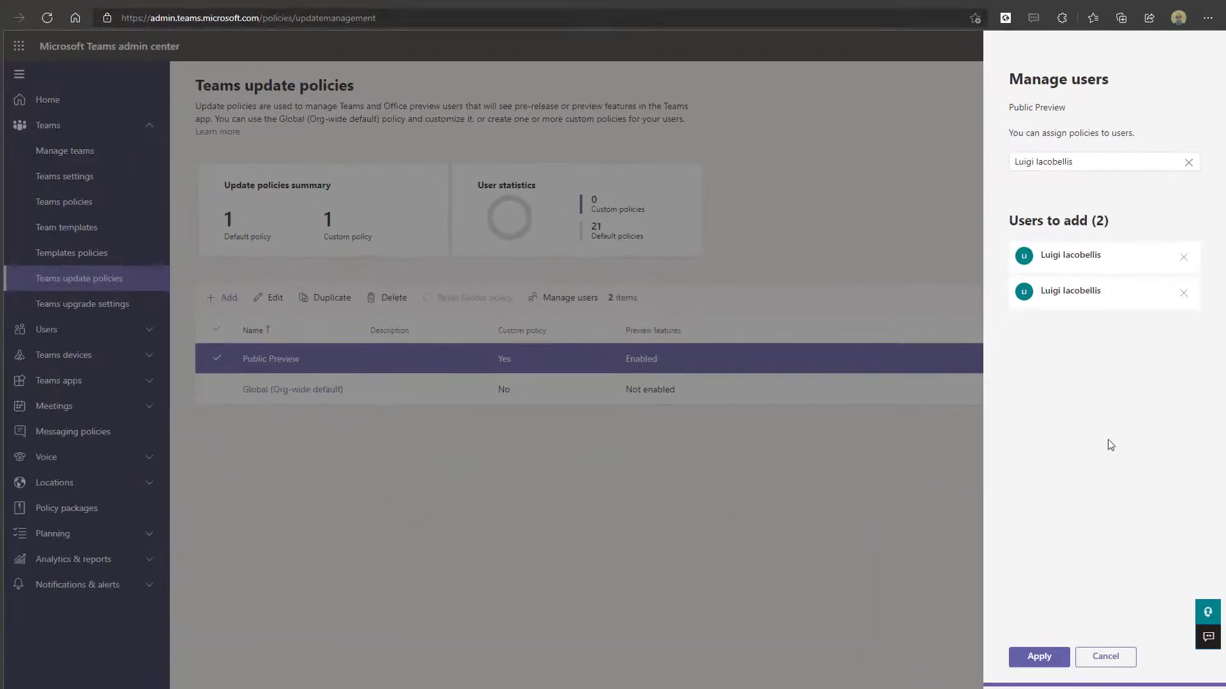
{"action": "left_click", "coordinate": [1039, 657]}
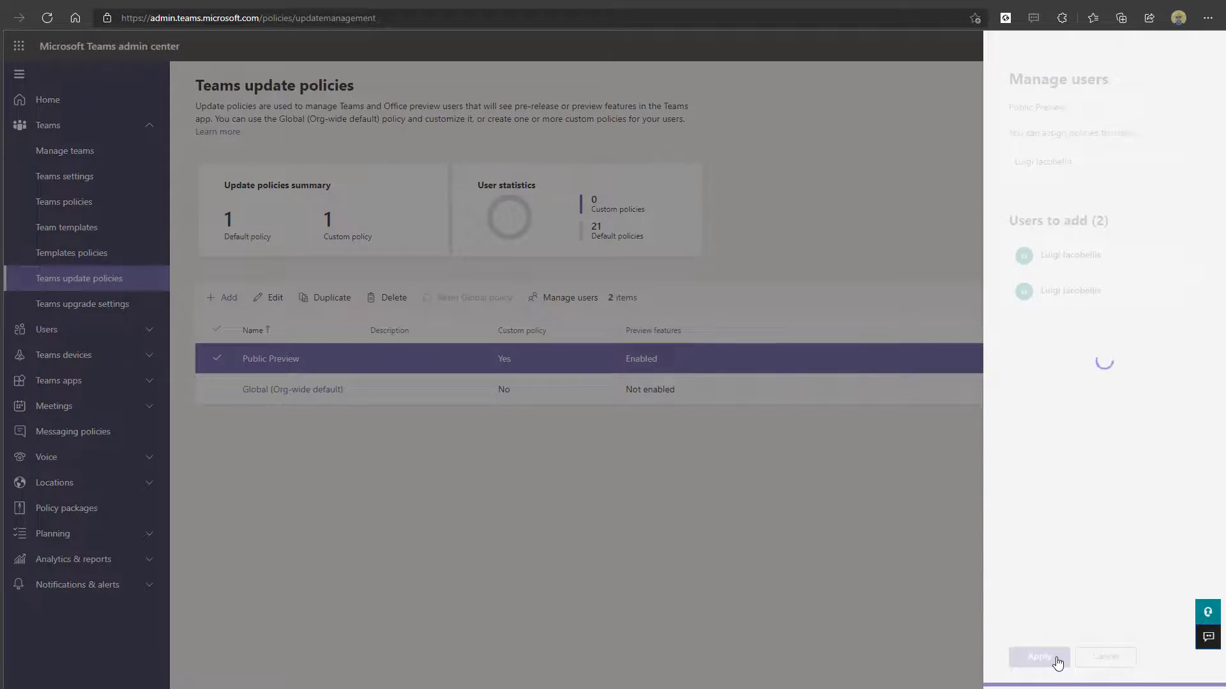
{"action": "left_click", "coordinate": [1038, 657]}
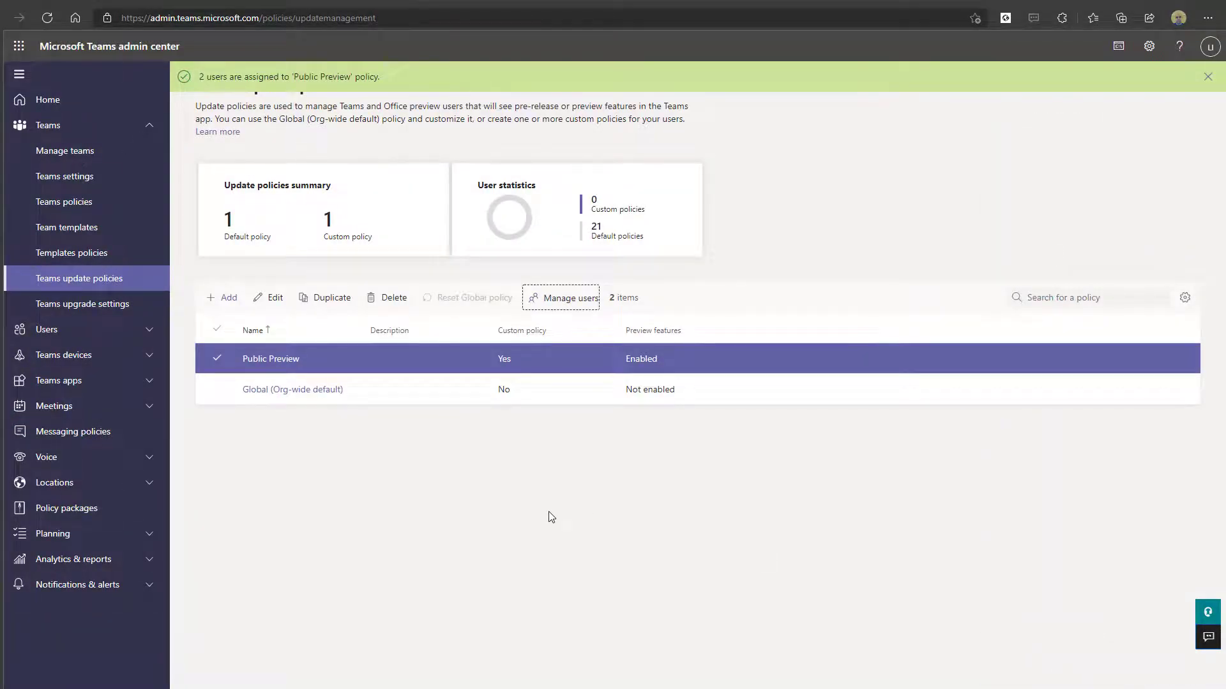
{"action": "left_click", "coordinate": [1207, 76]}
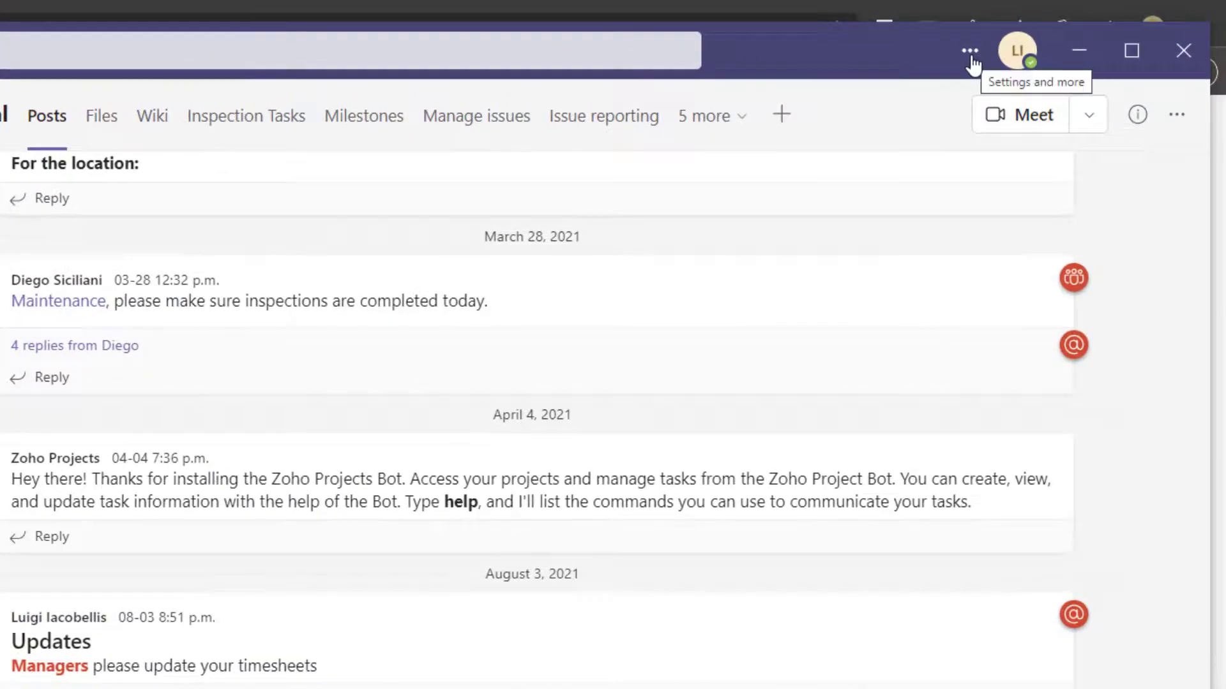
Open the Settings and more menu to show About with its Public preview entry
{"action": "left_click", "coordinate": [969, 50]}
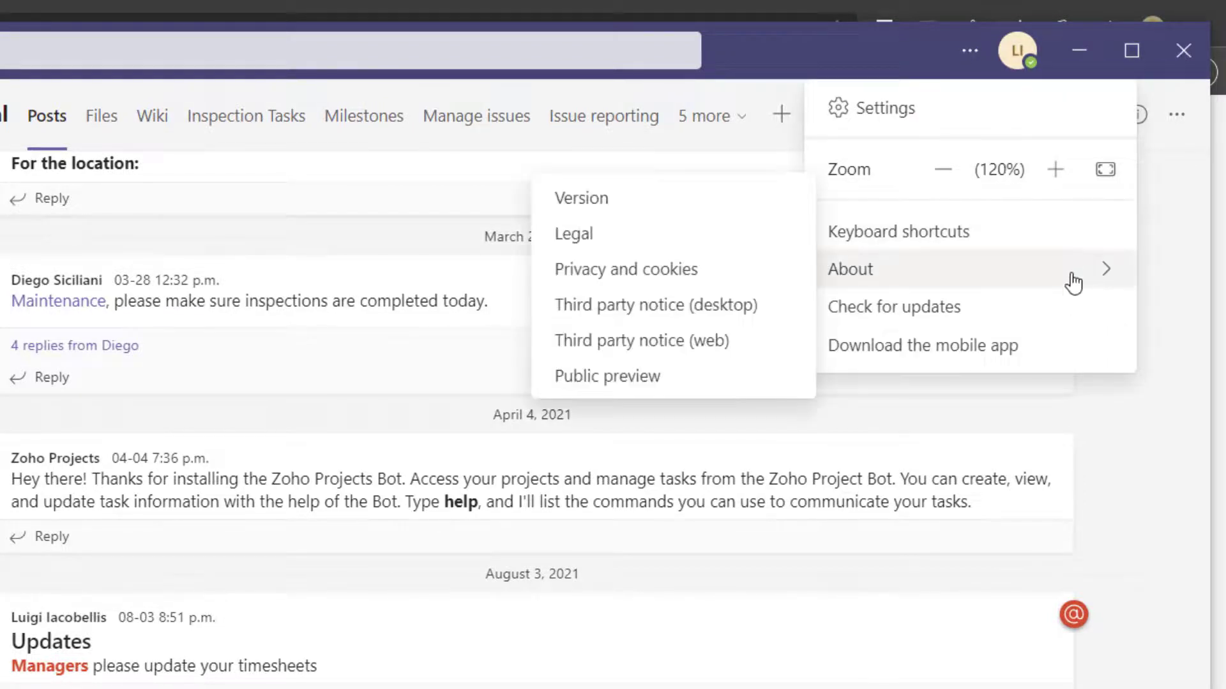
{"action": "mouse_move", "coordinate": [822, 289]}
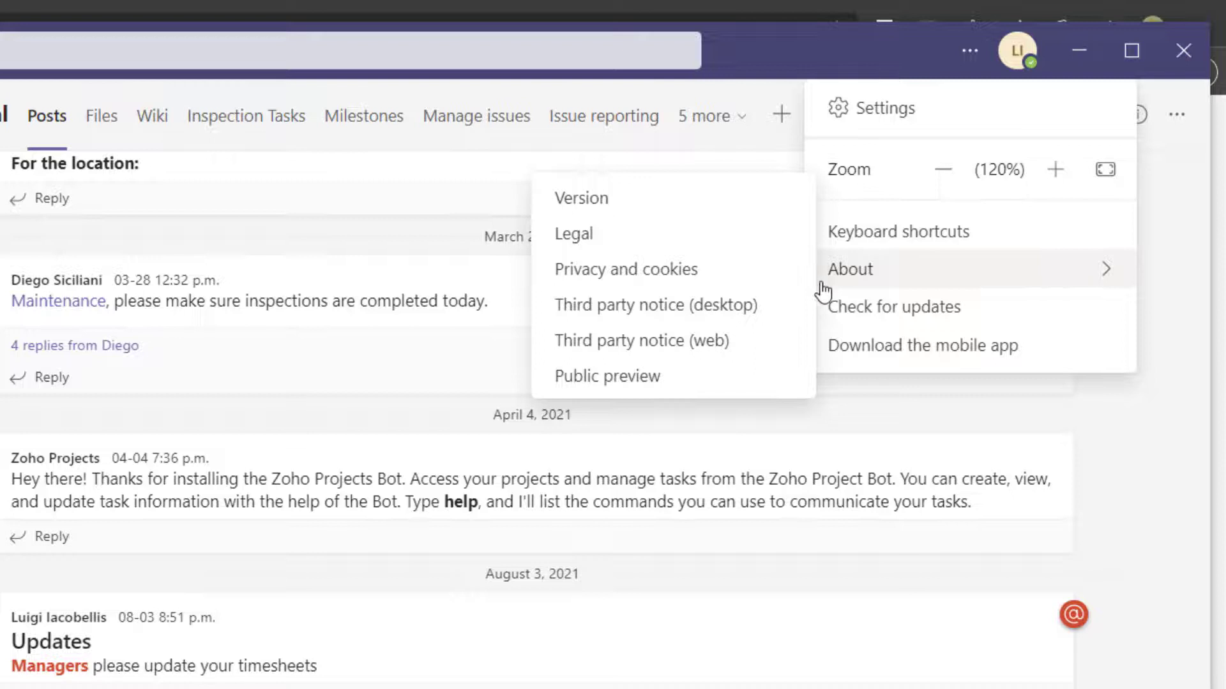
{"action": "mouse_move", "coordinate": [788, 381]}
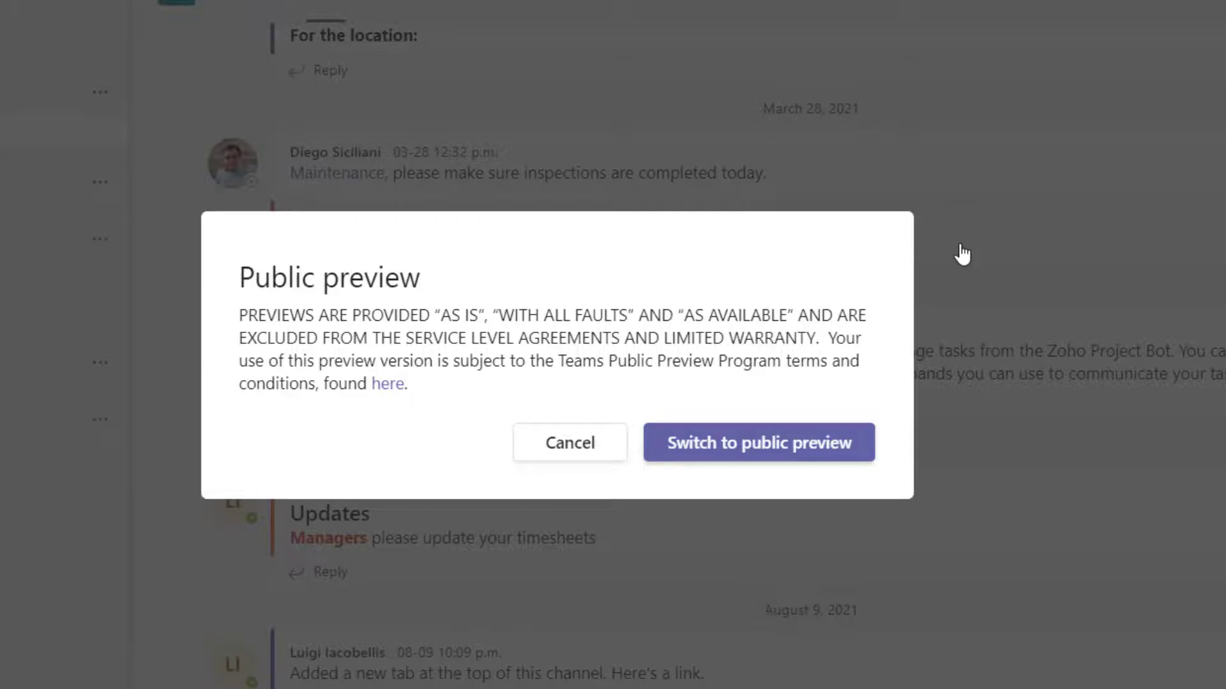
{"action": "mouse_move", "coordinate": [958, 256]}
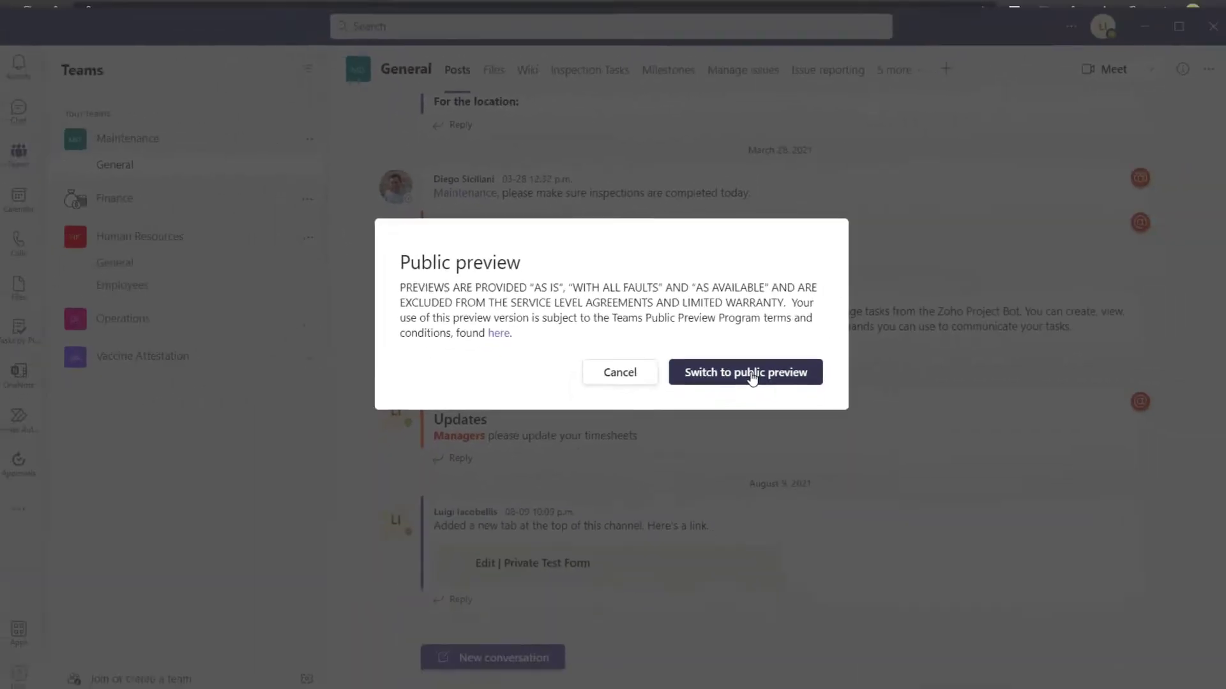
Confirm Switch to public preview so Teams restarts
{"action": "left_click", "coordinate": [744, 372]}
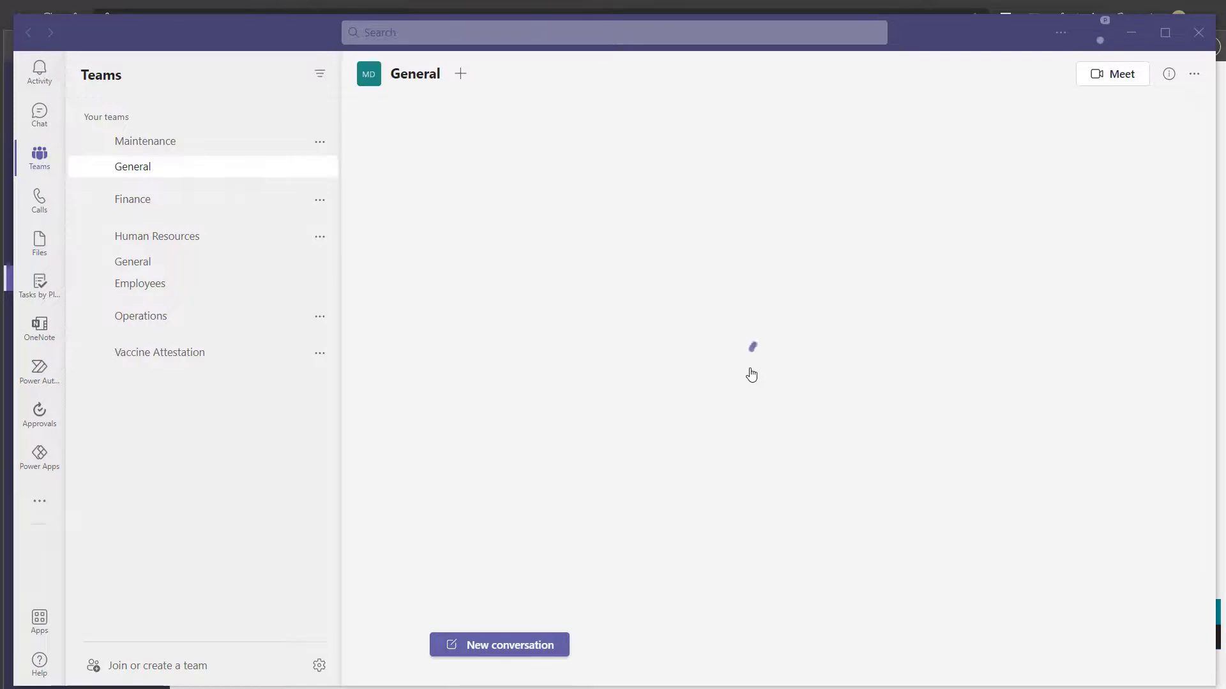
Let Teams reload the General channel and check the P badge on the profile picture
{"action": "left_click", "coordinate": [132, 167]}
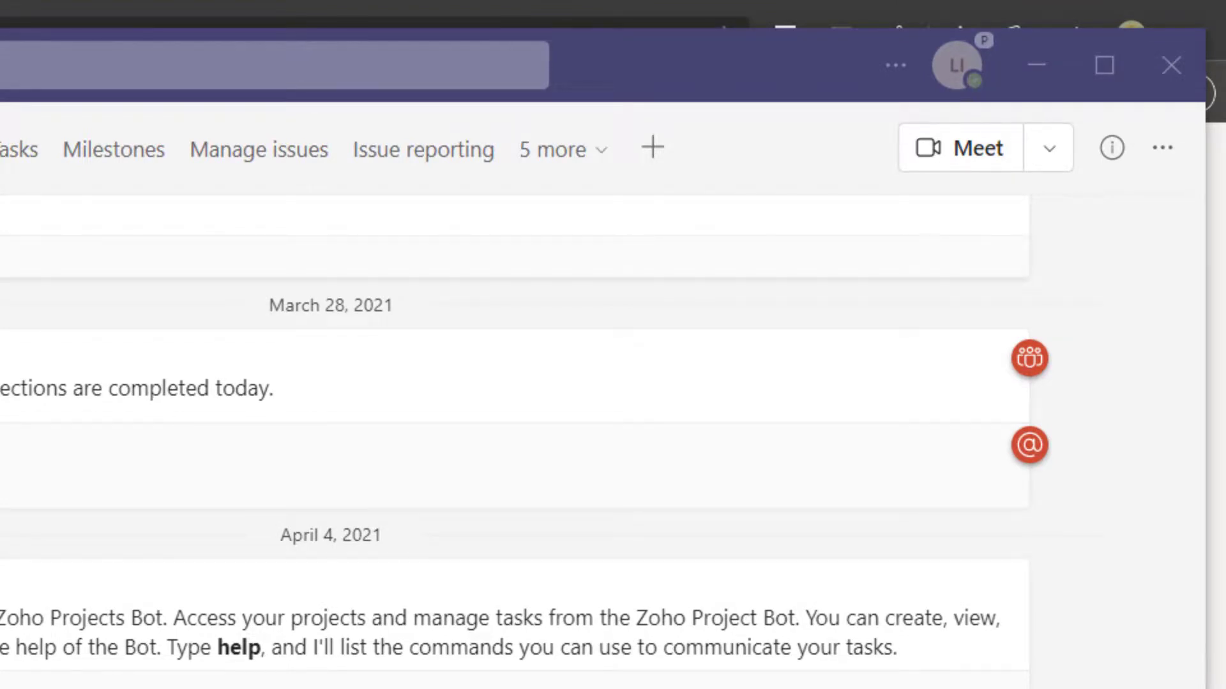
{"action": "mouse_move", "coordinate": [623, 529]}
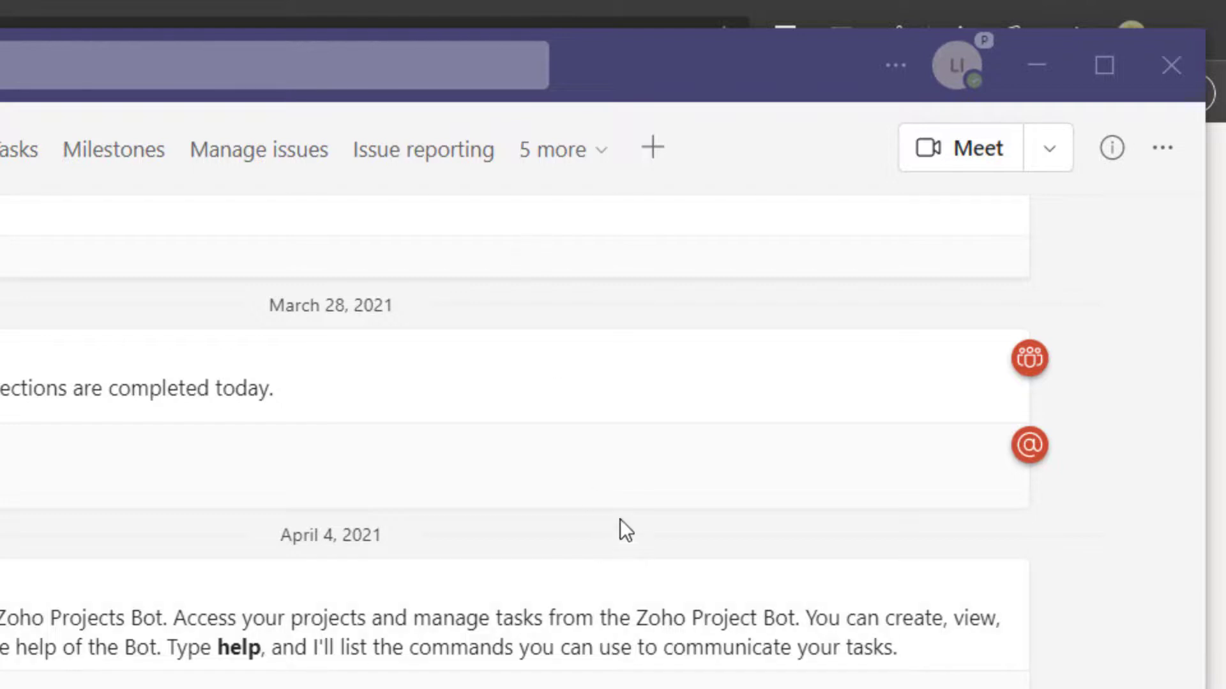
{"action": "mouse_move", "coordinate": [1004, 64]}
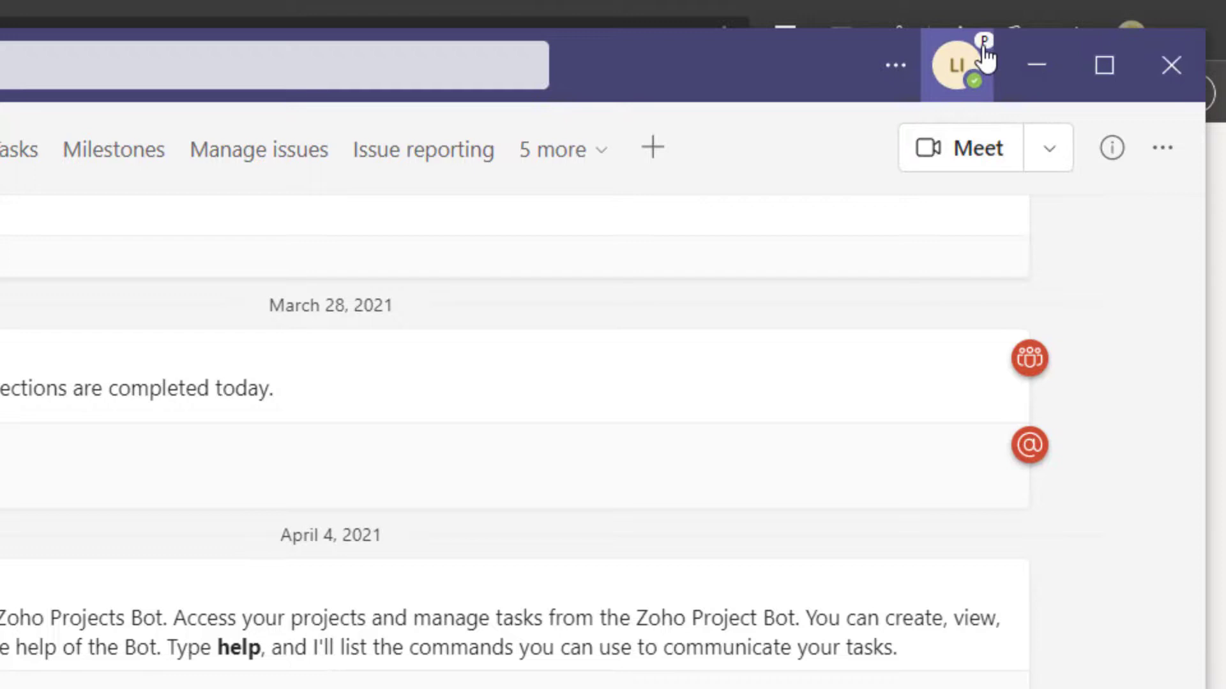
{"action": "mouse_move", "coordinate": [988, 62]}
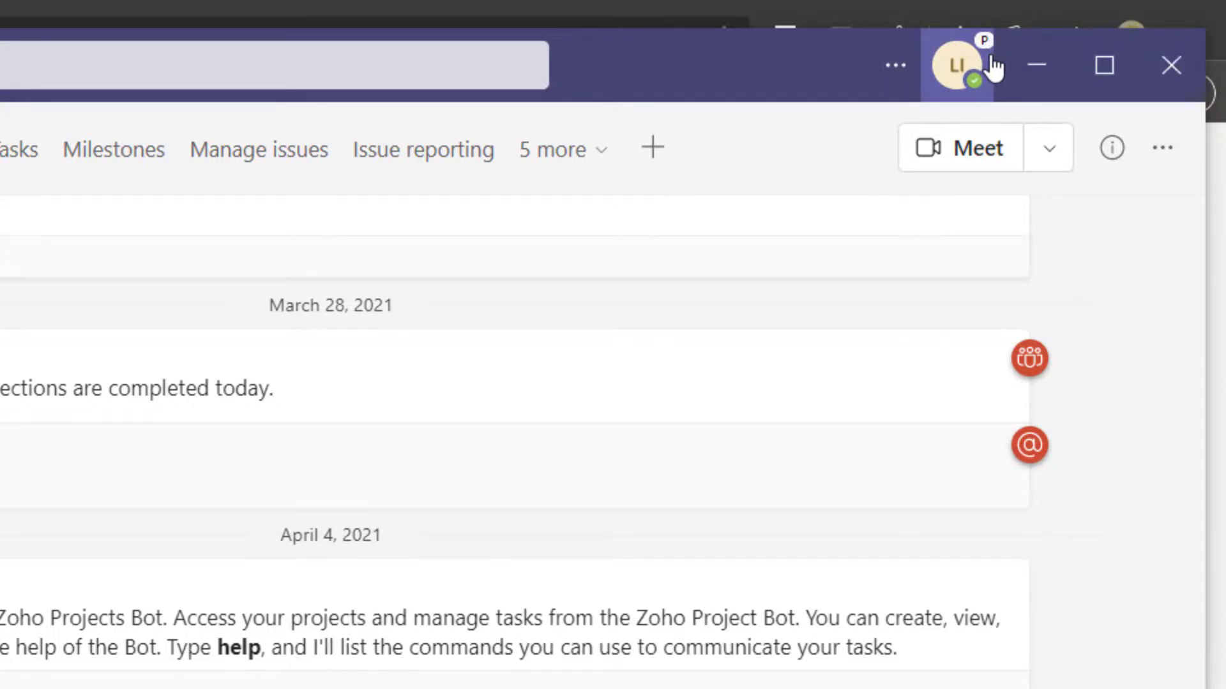
{"action": "mouse_move", "coordinate": [836, 459]}
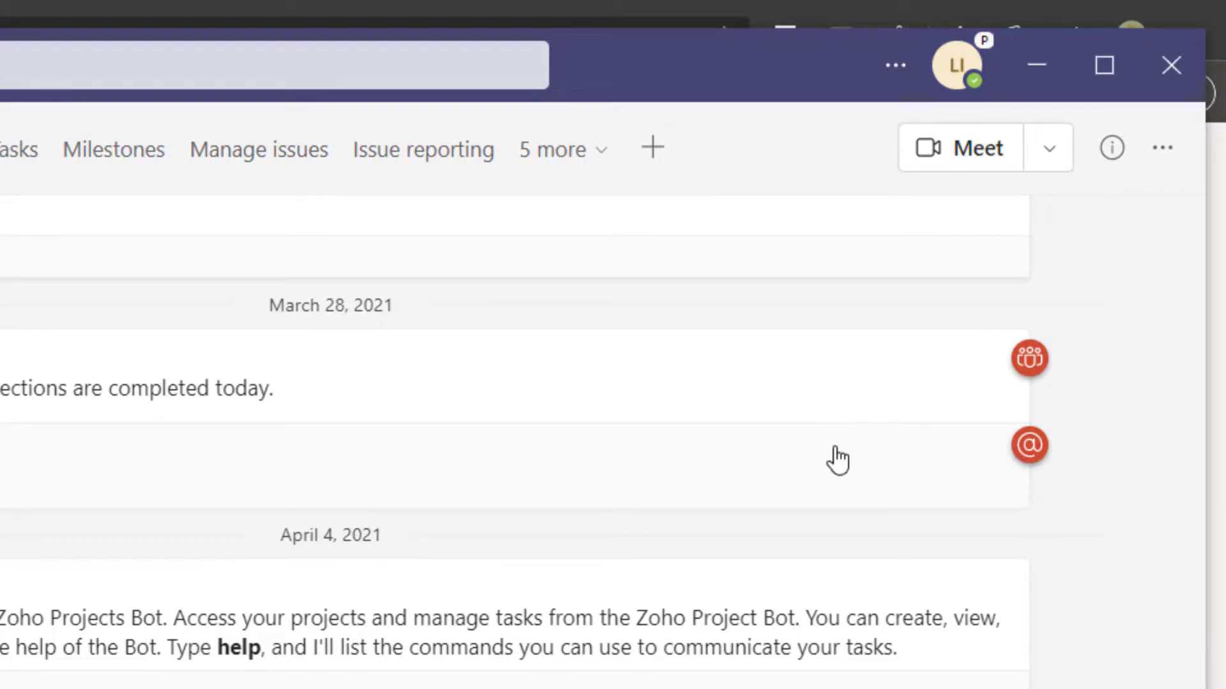
{"action": "mouse_move", "coordinate": [836, 457]}
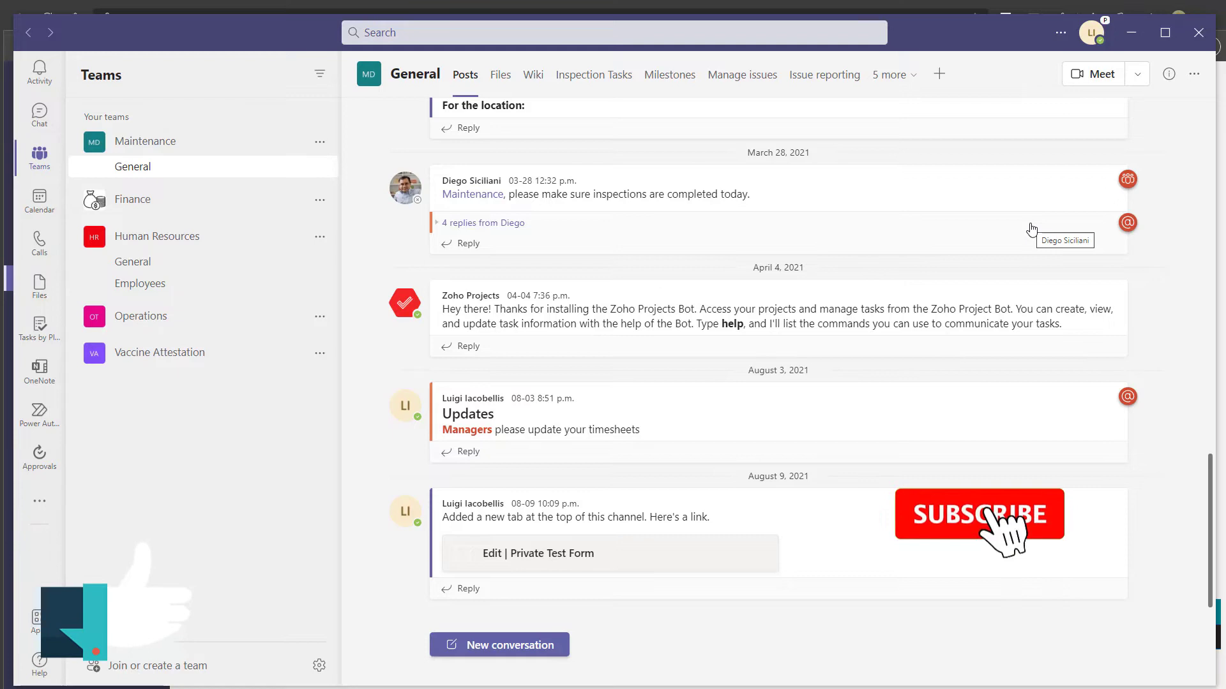
{"action": "left_click", "coordinate": [978, 514]}
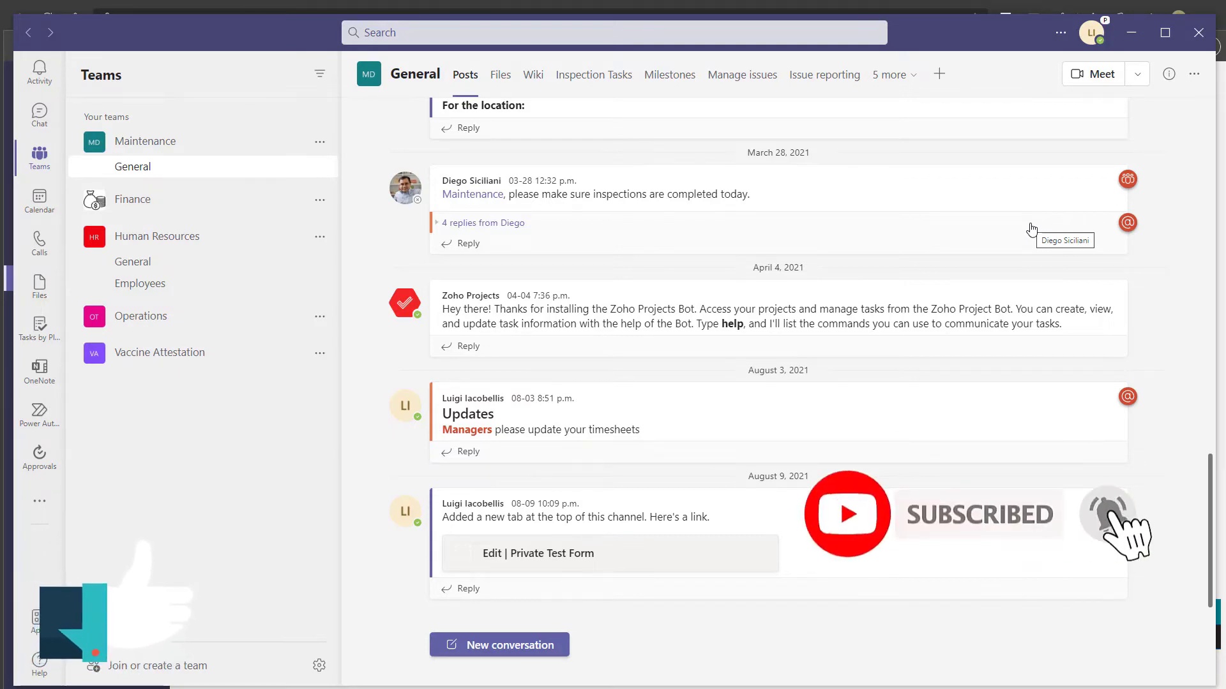